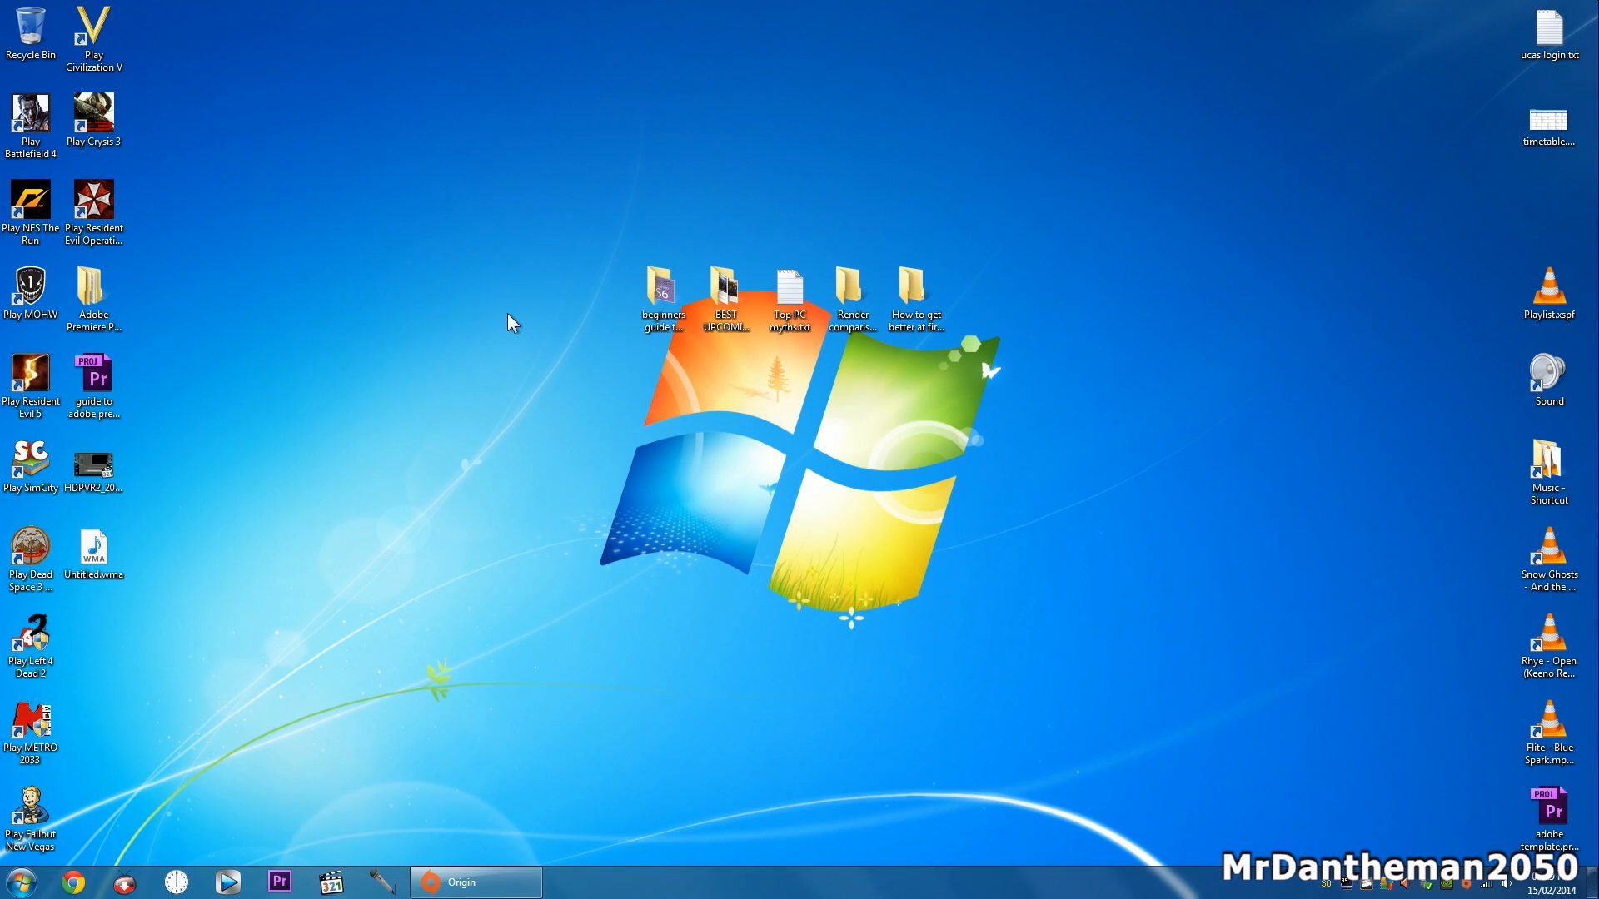
mouse_move(263, 317)
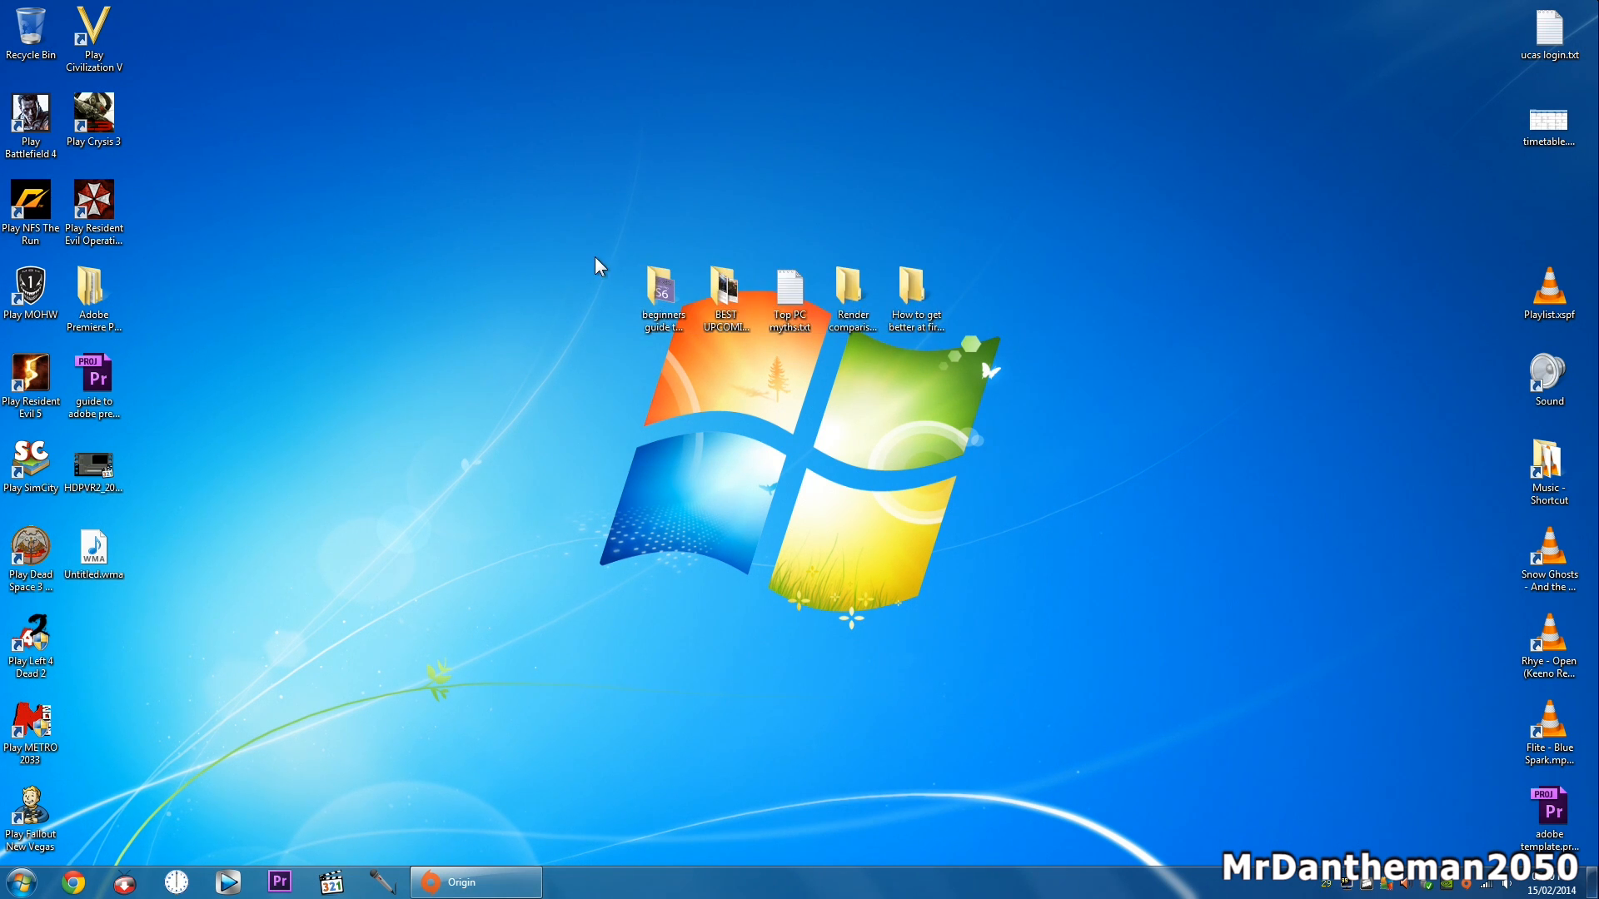
mouse_move(510, 403)
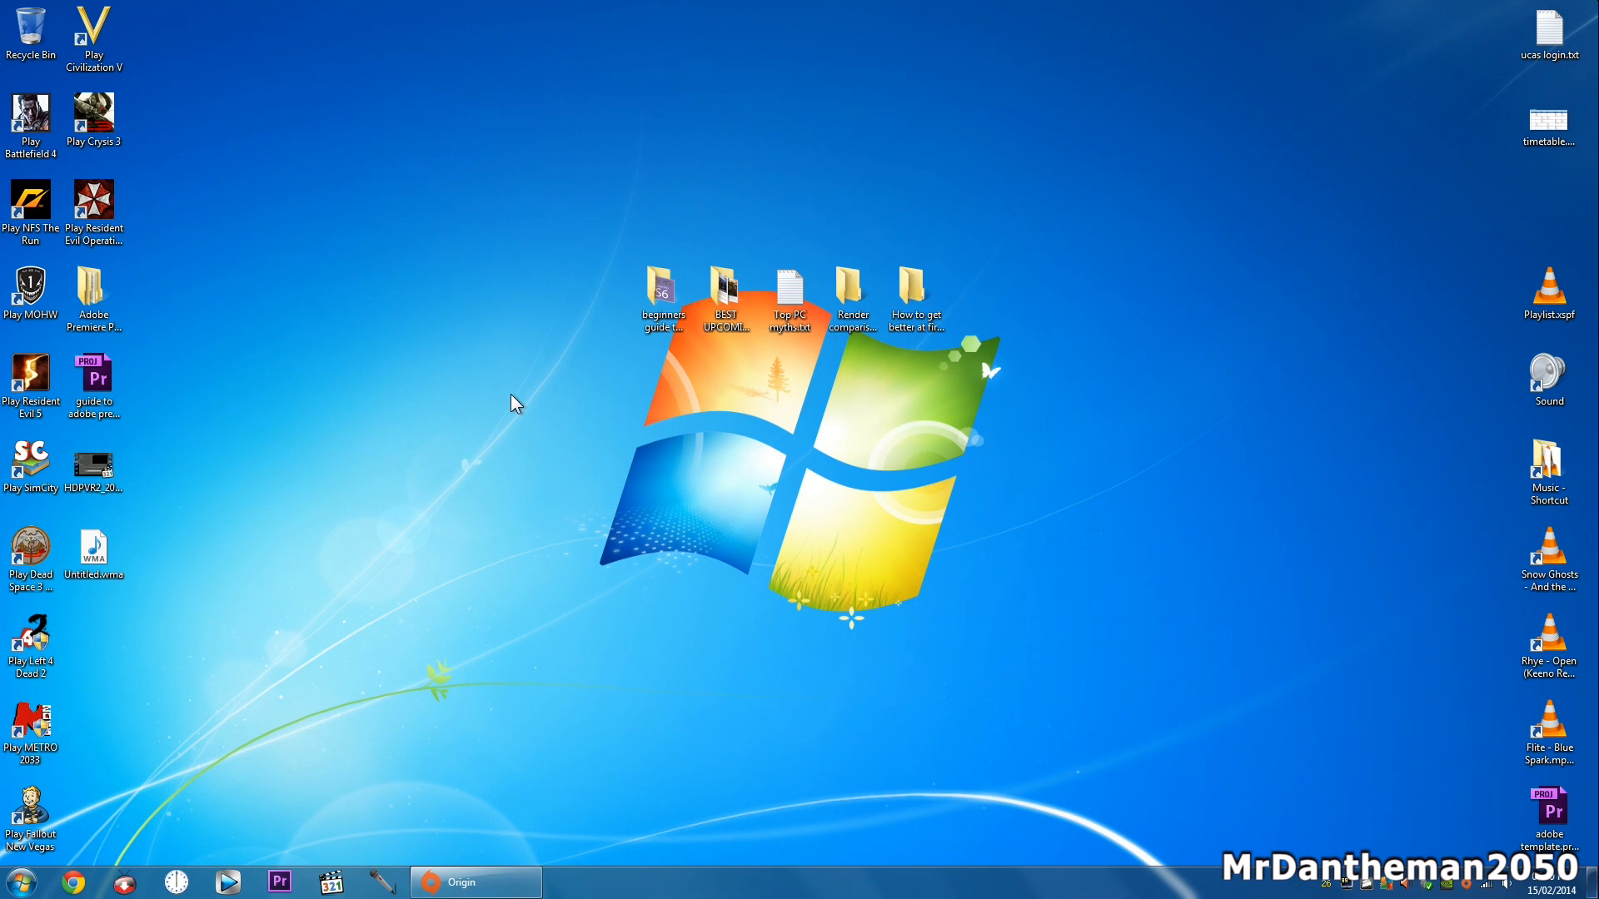
mouse_move(486, 706)
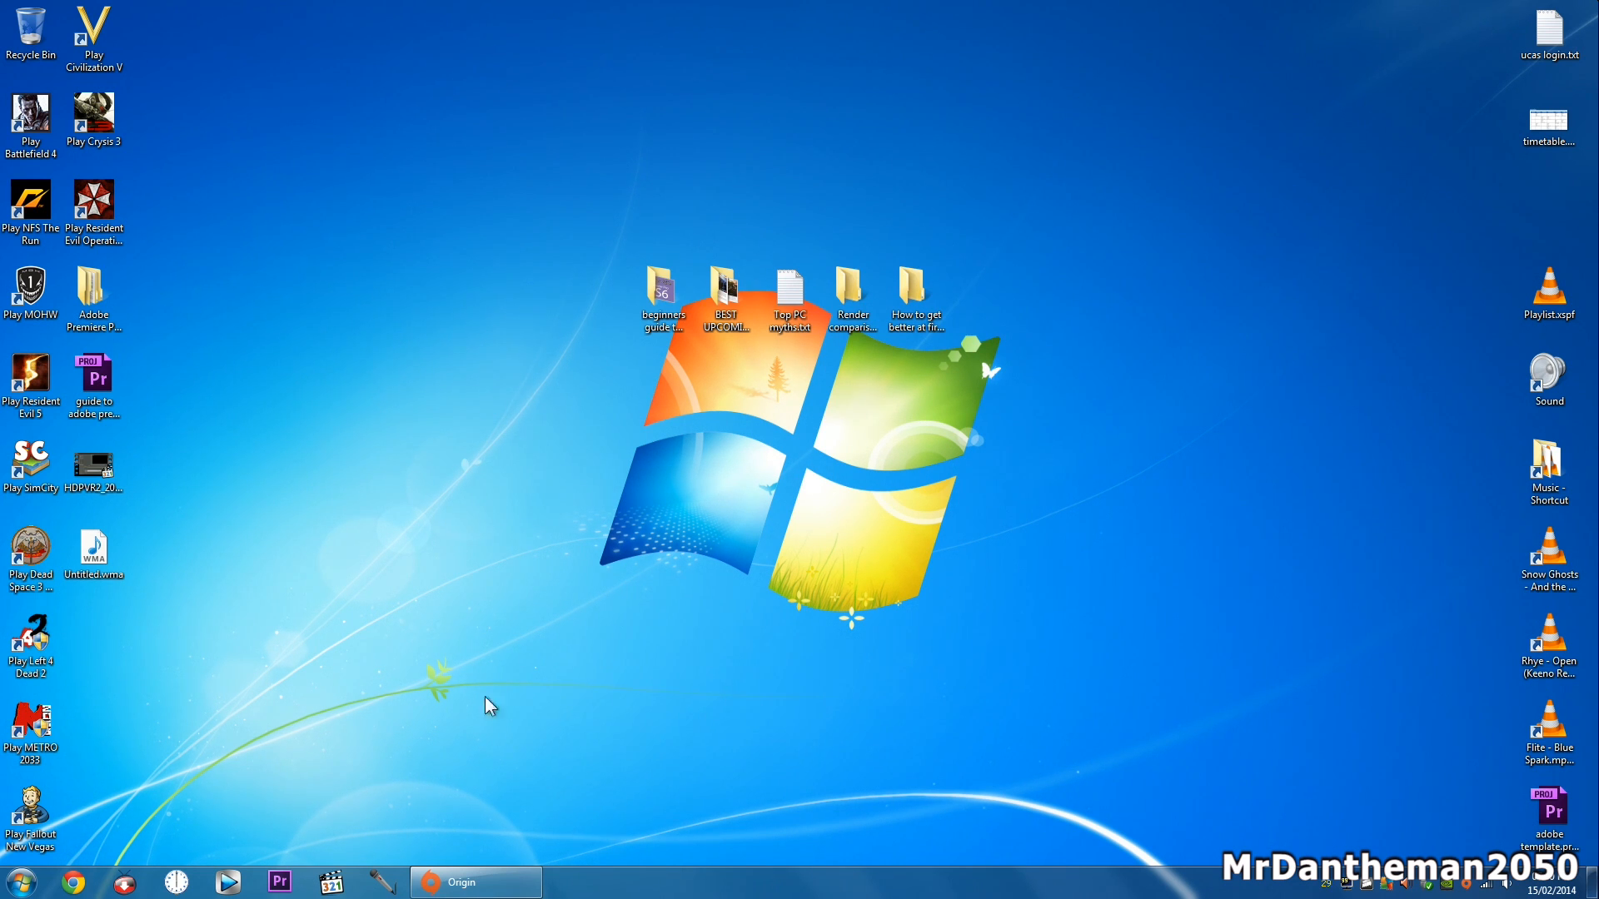
Step: Start the Titanfall Beta download from My Games, accepting the UAC prompt and Download Now
click(474, 882)
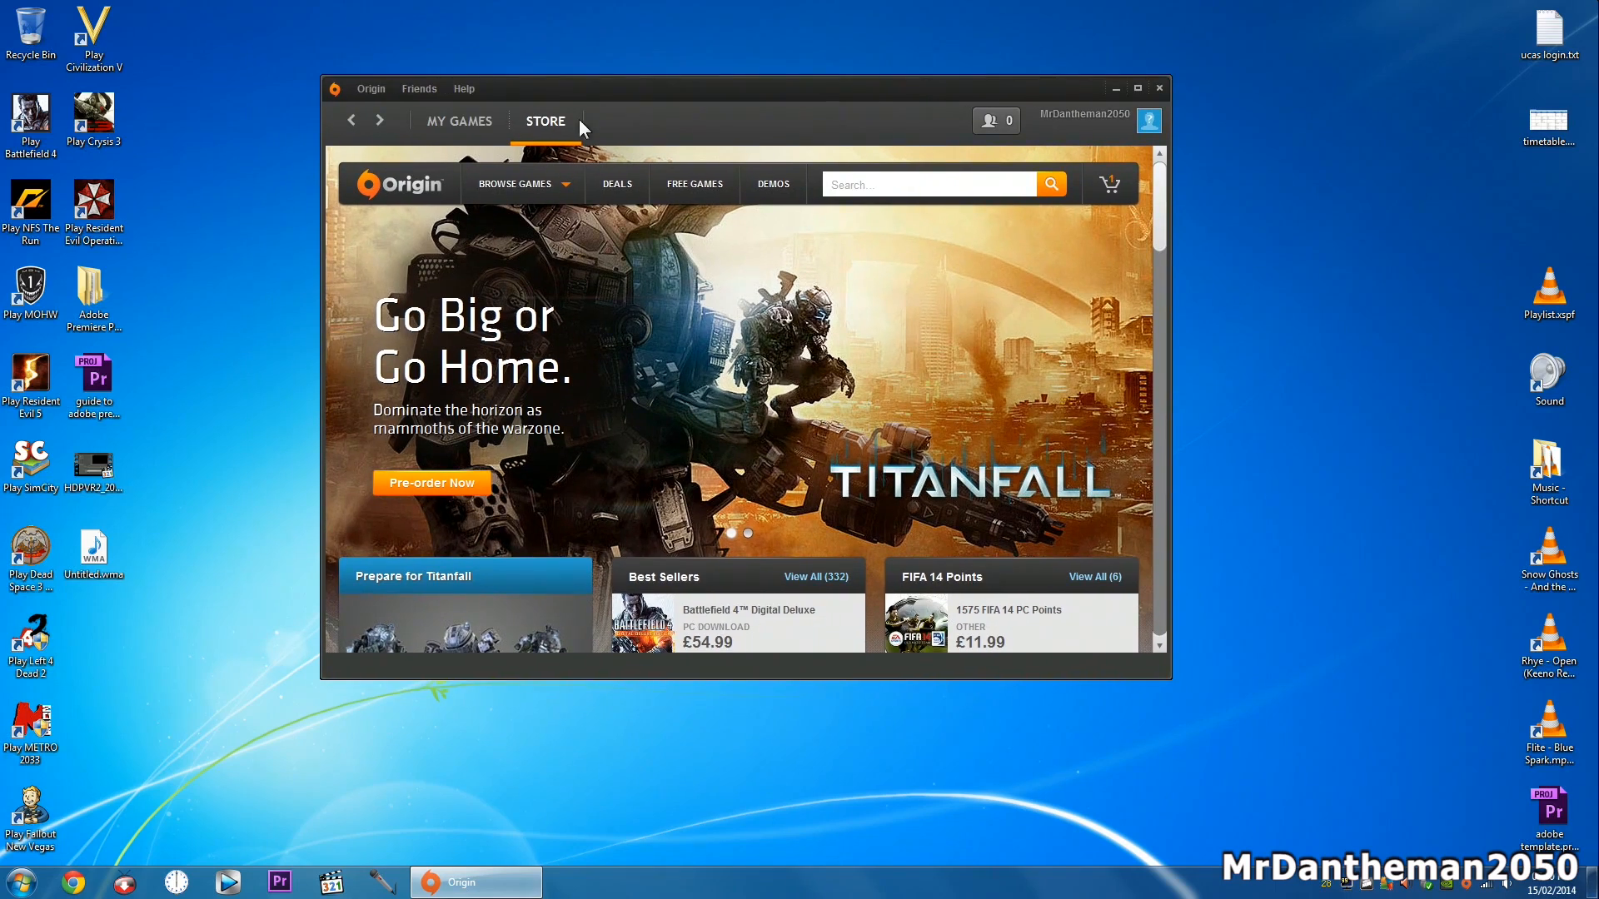
click(458, 120)
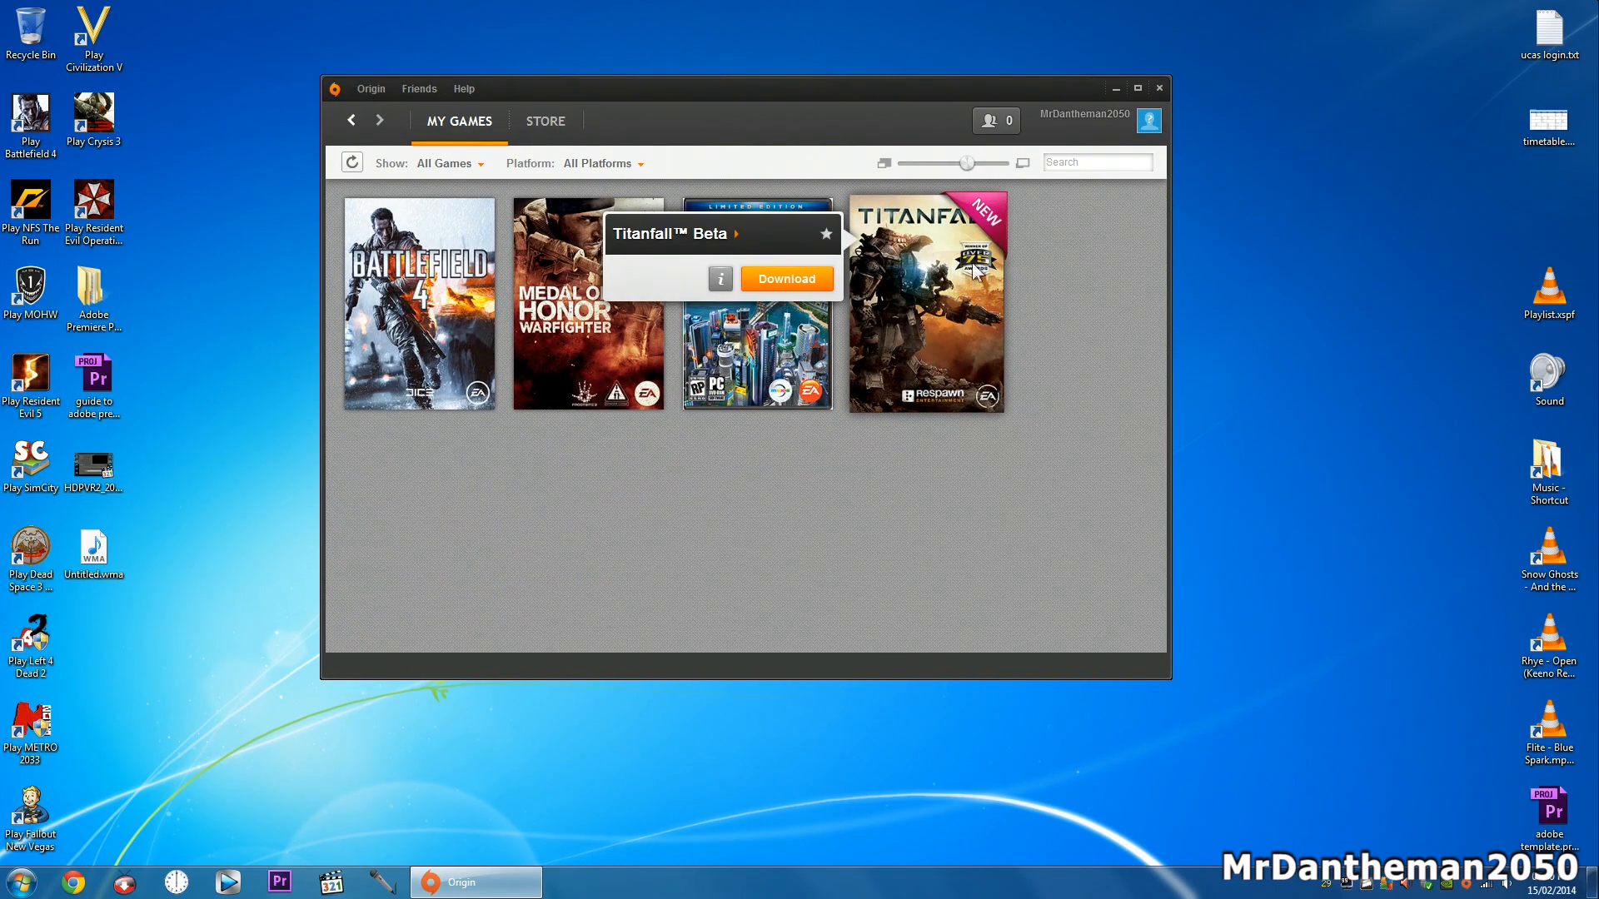
mouse_move(897, 321)
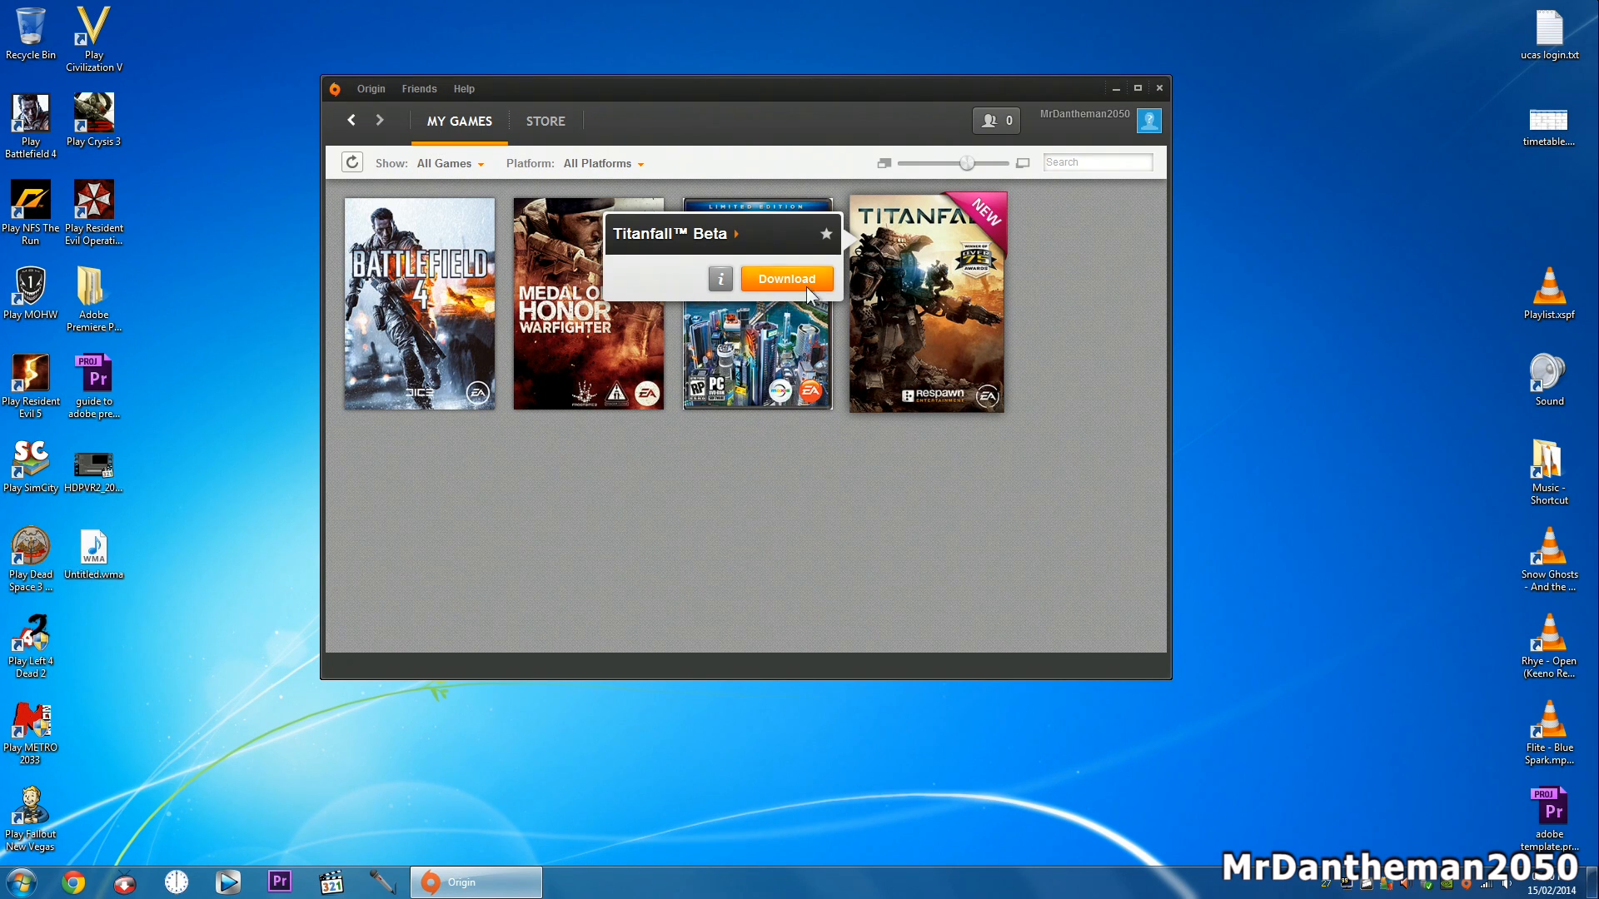
click(786, 278)
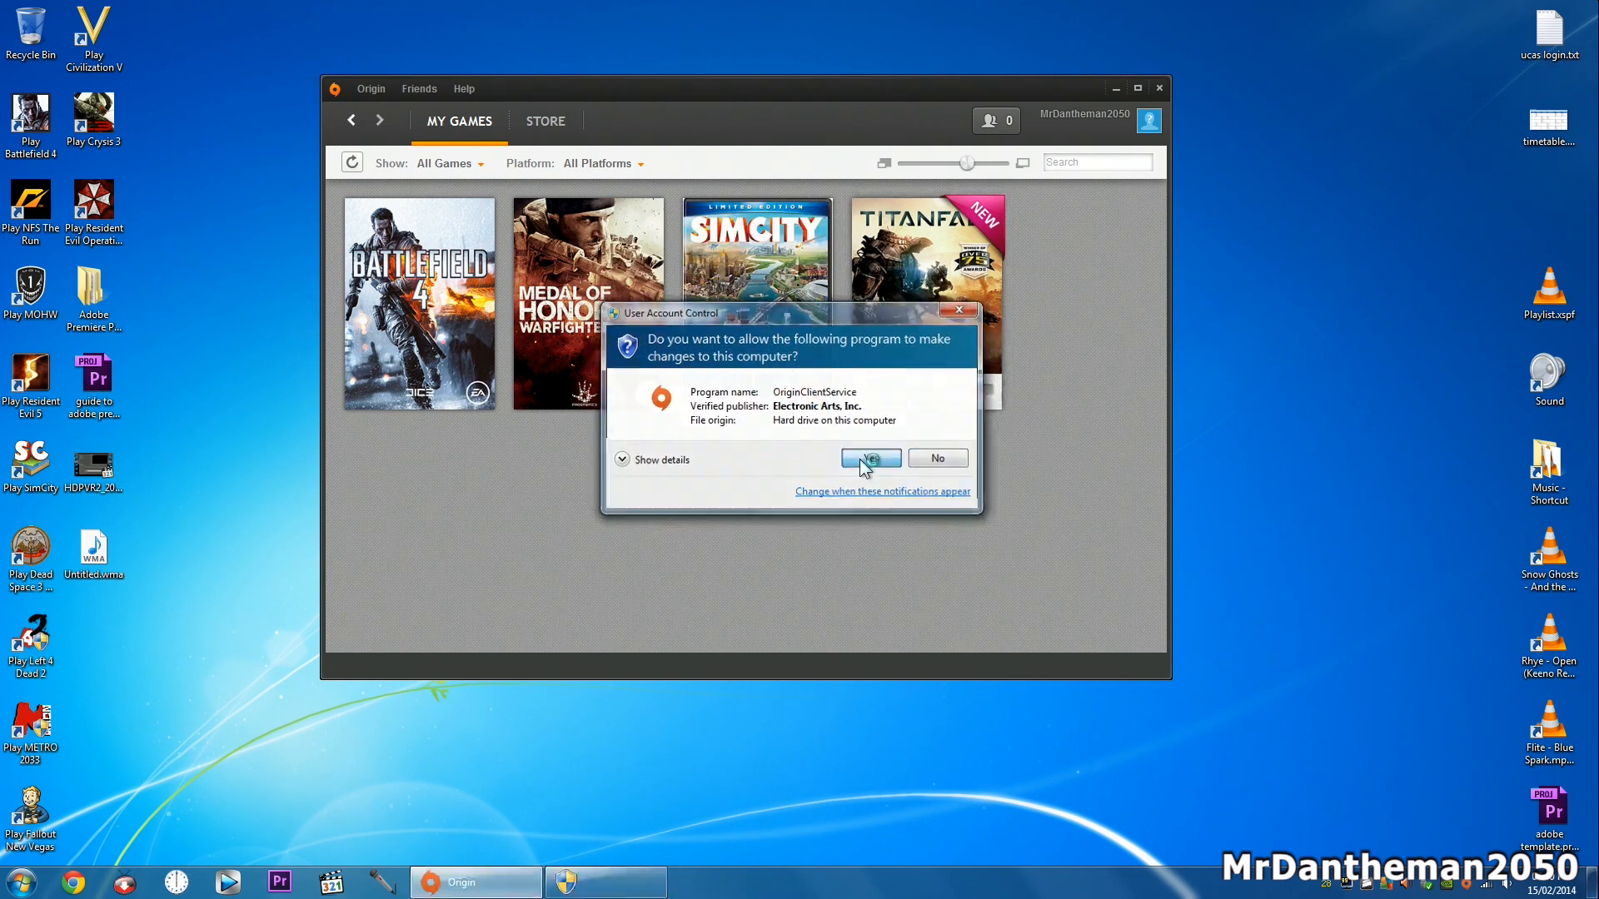
click(867, 456)
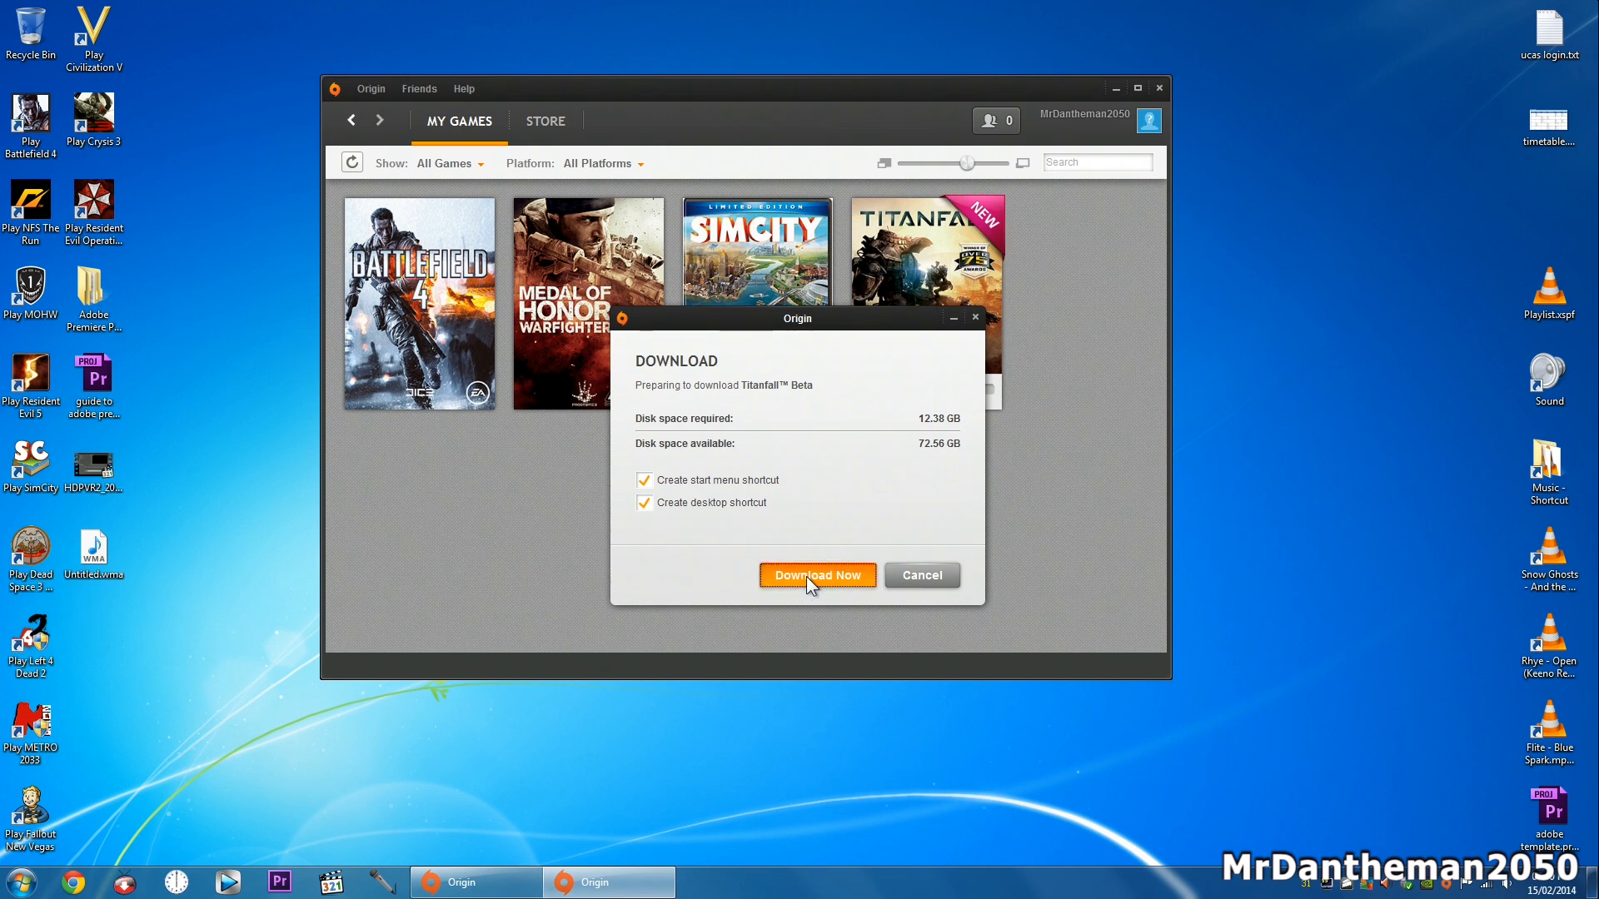
click(816, 574)
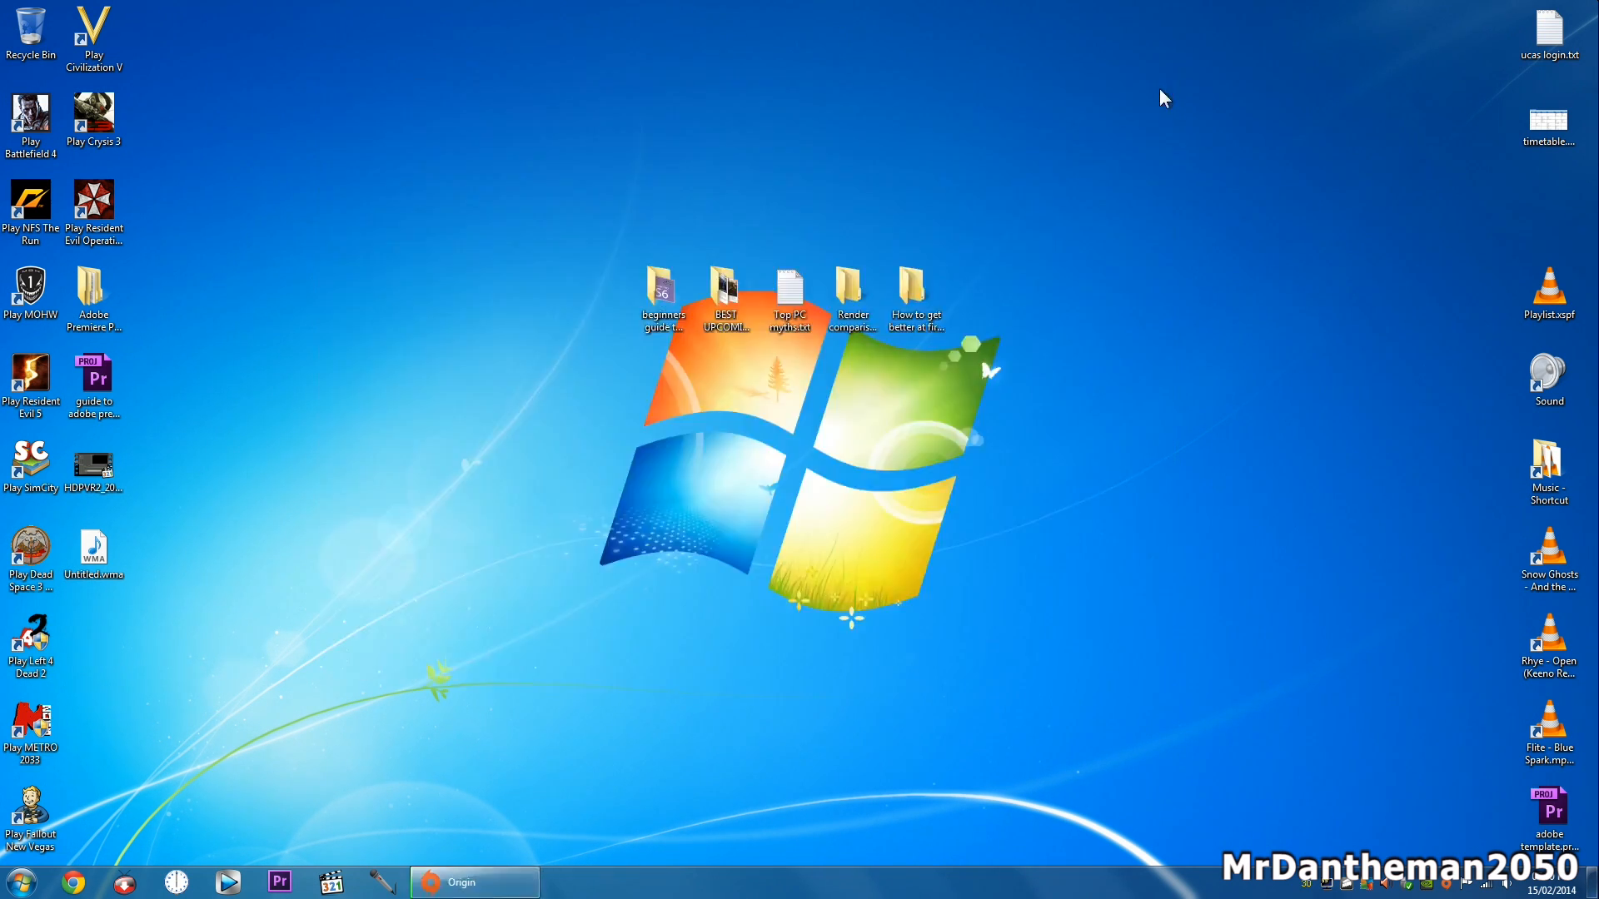
Step: Select all files in the Titanfall-Beta folder on G: and copy them
right_click(461, 882)
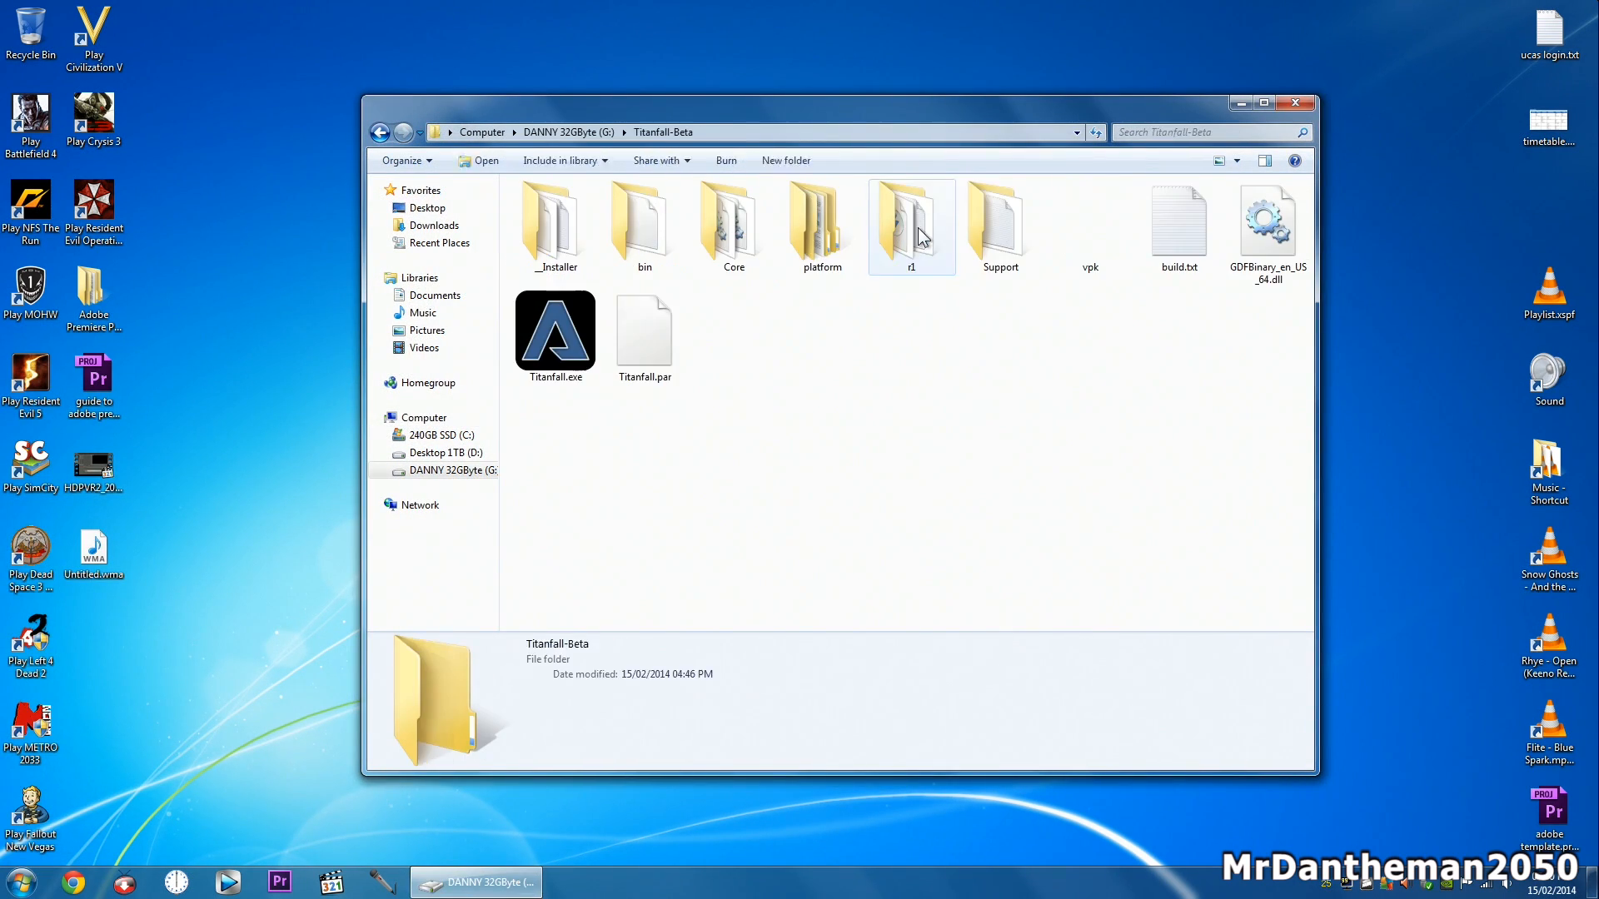
key(ctrl+a)
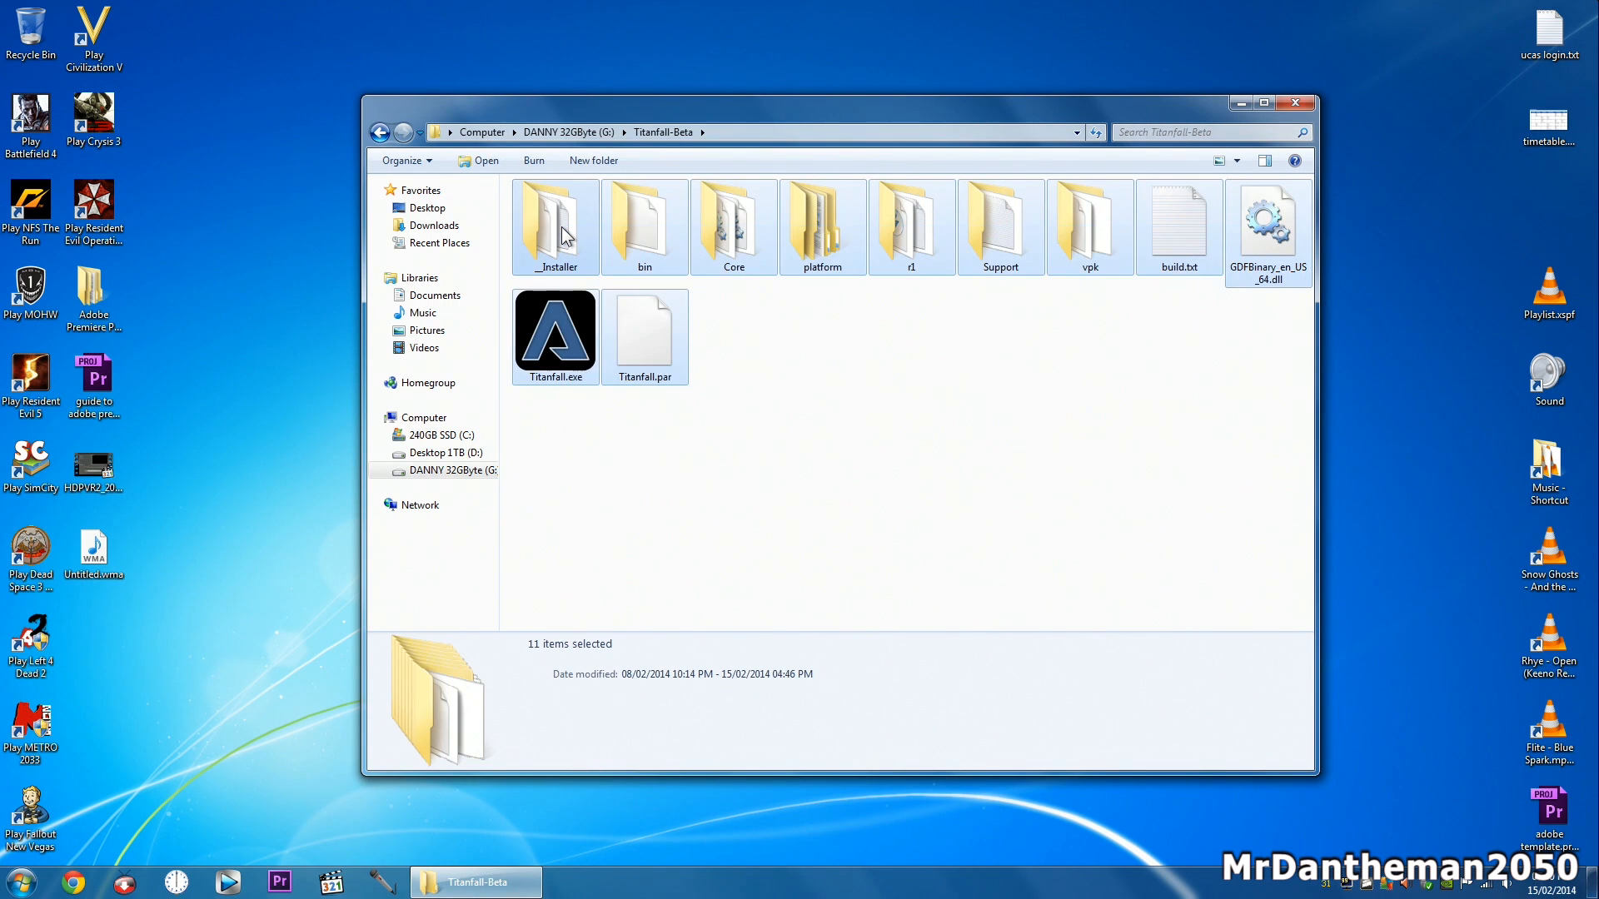
right_click(556, 225)
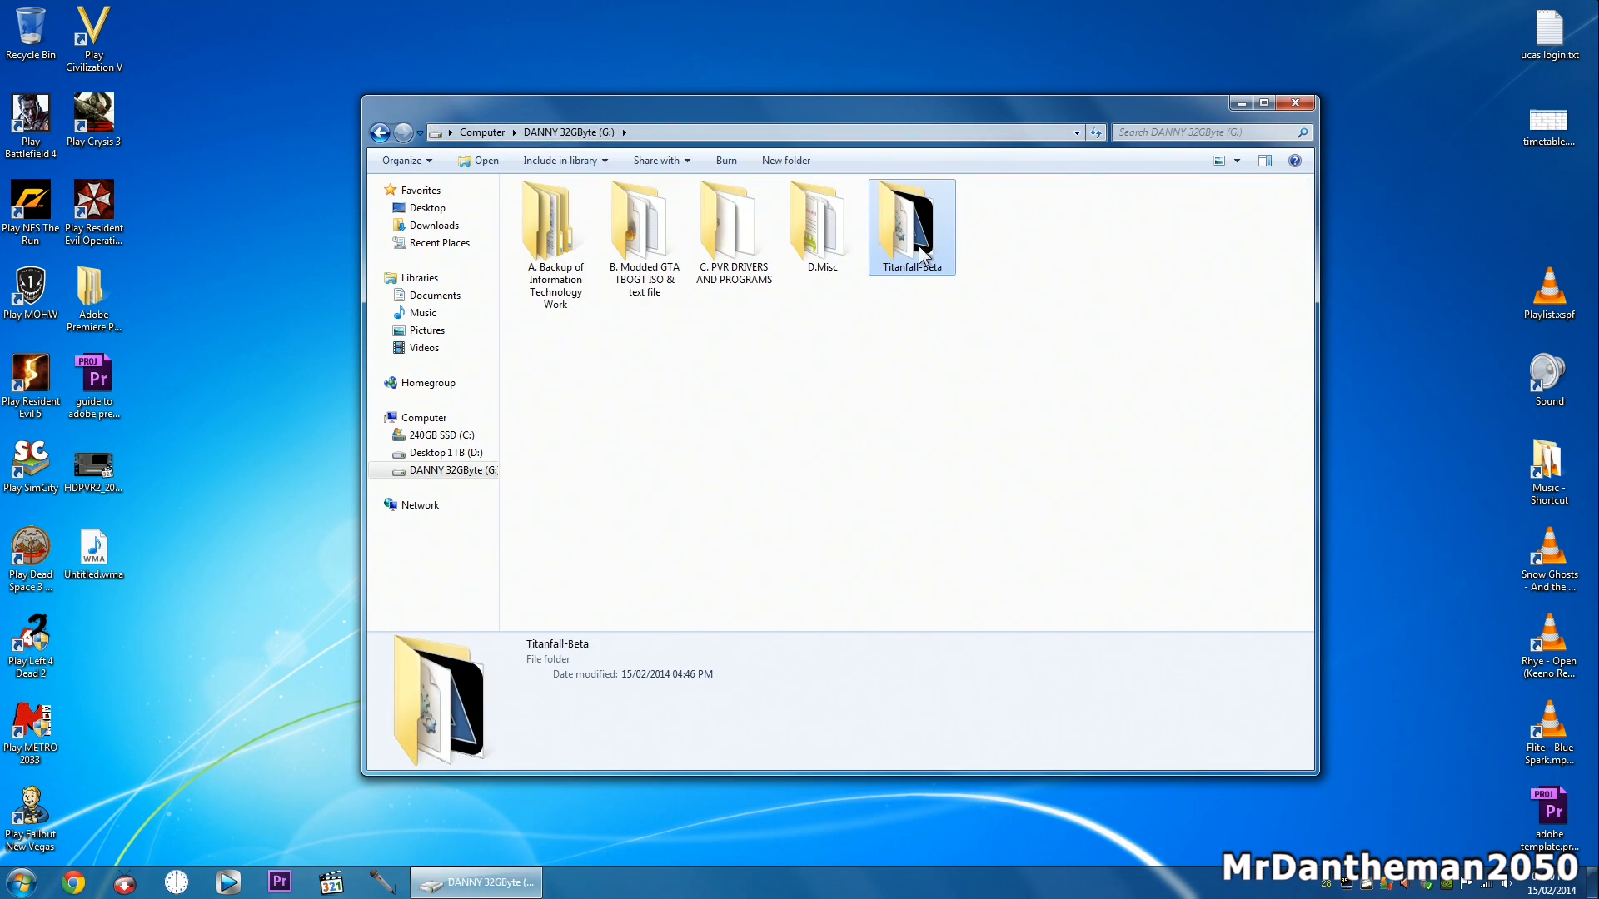
mouse_move(1078, 201)
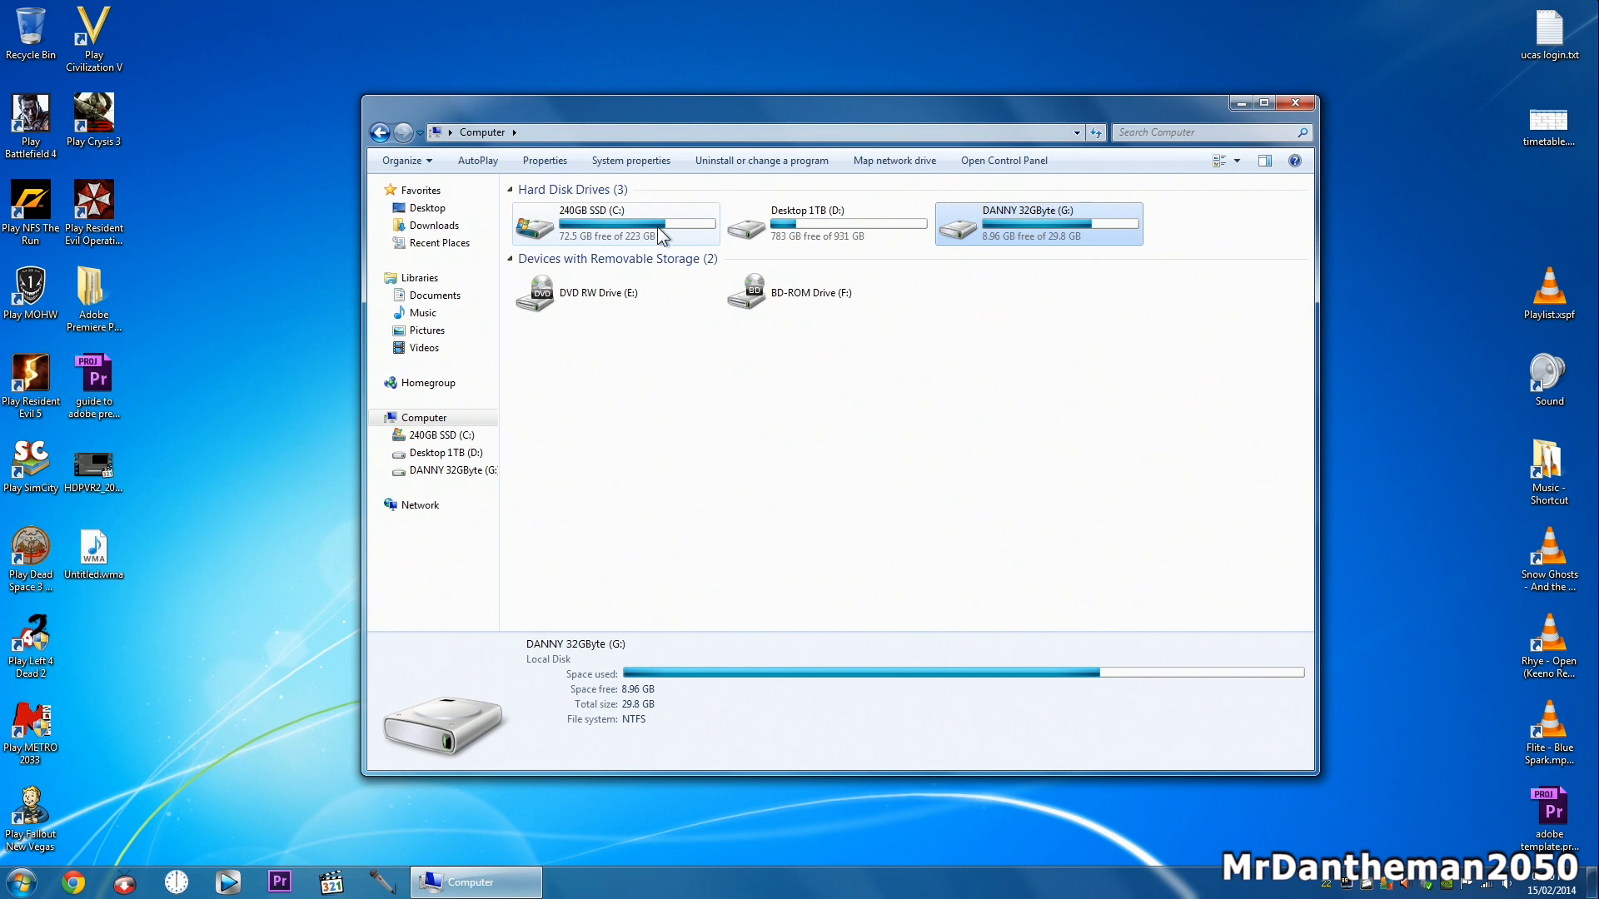
Step: In C: > Program Files (x86) > Origin Games, delete the existing Titanfall-Beta folder to the Recycle Bin
double_click(606, 222)
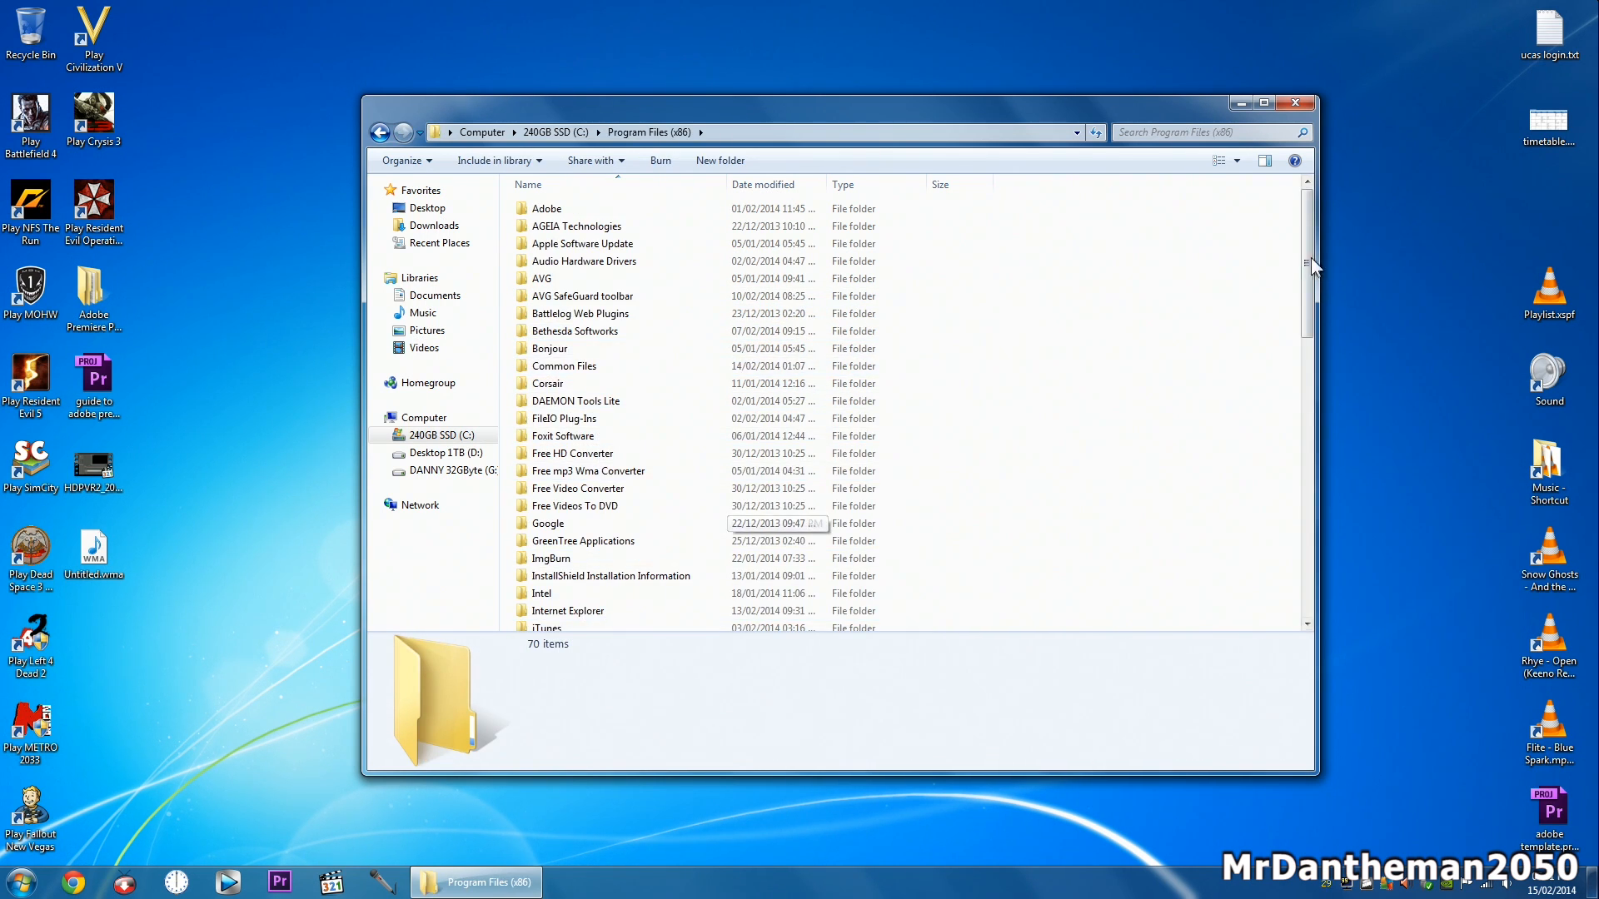
scroll(down, 3)
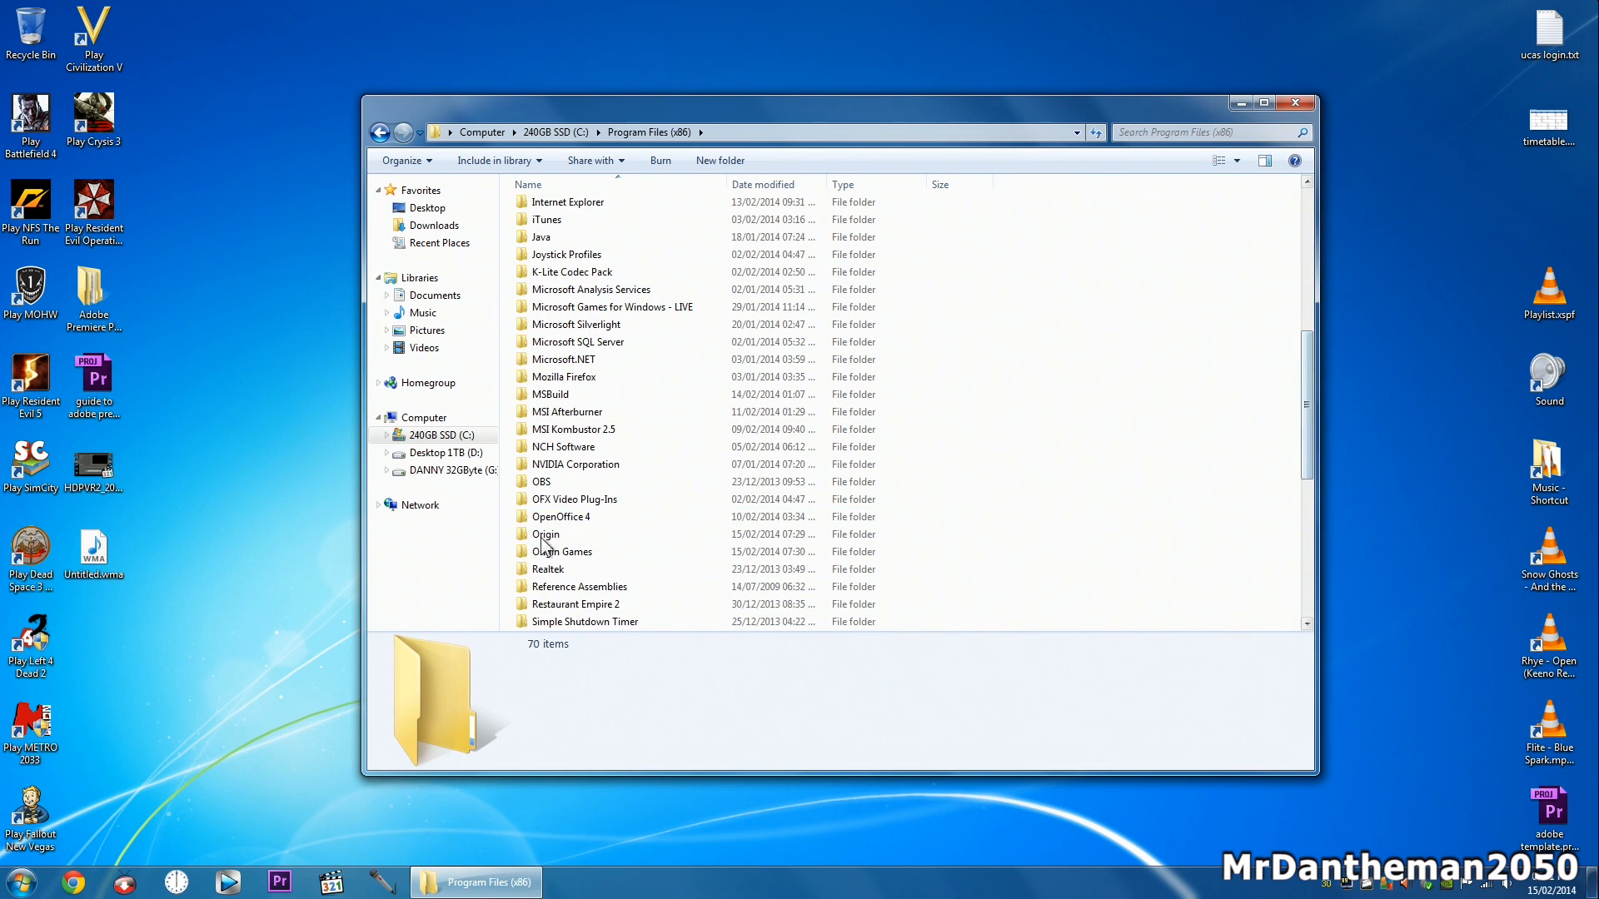
double_click(563, 551)
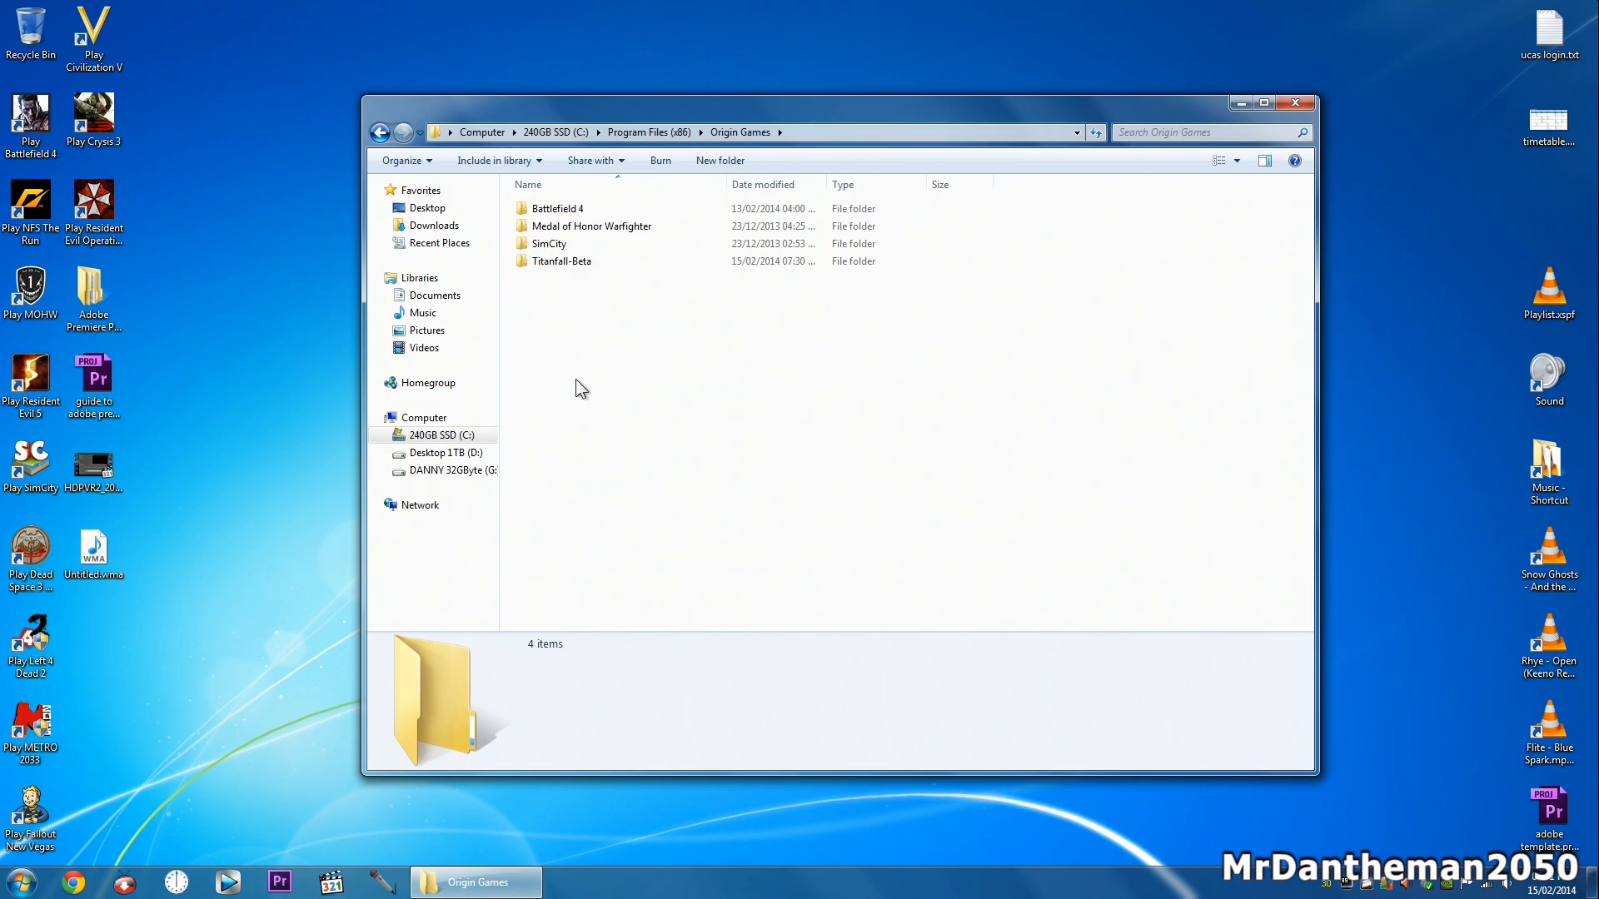
key(Delete)
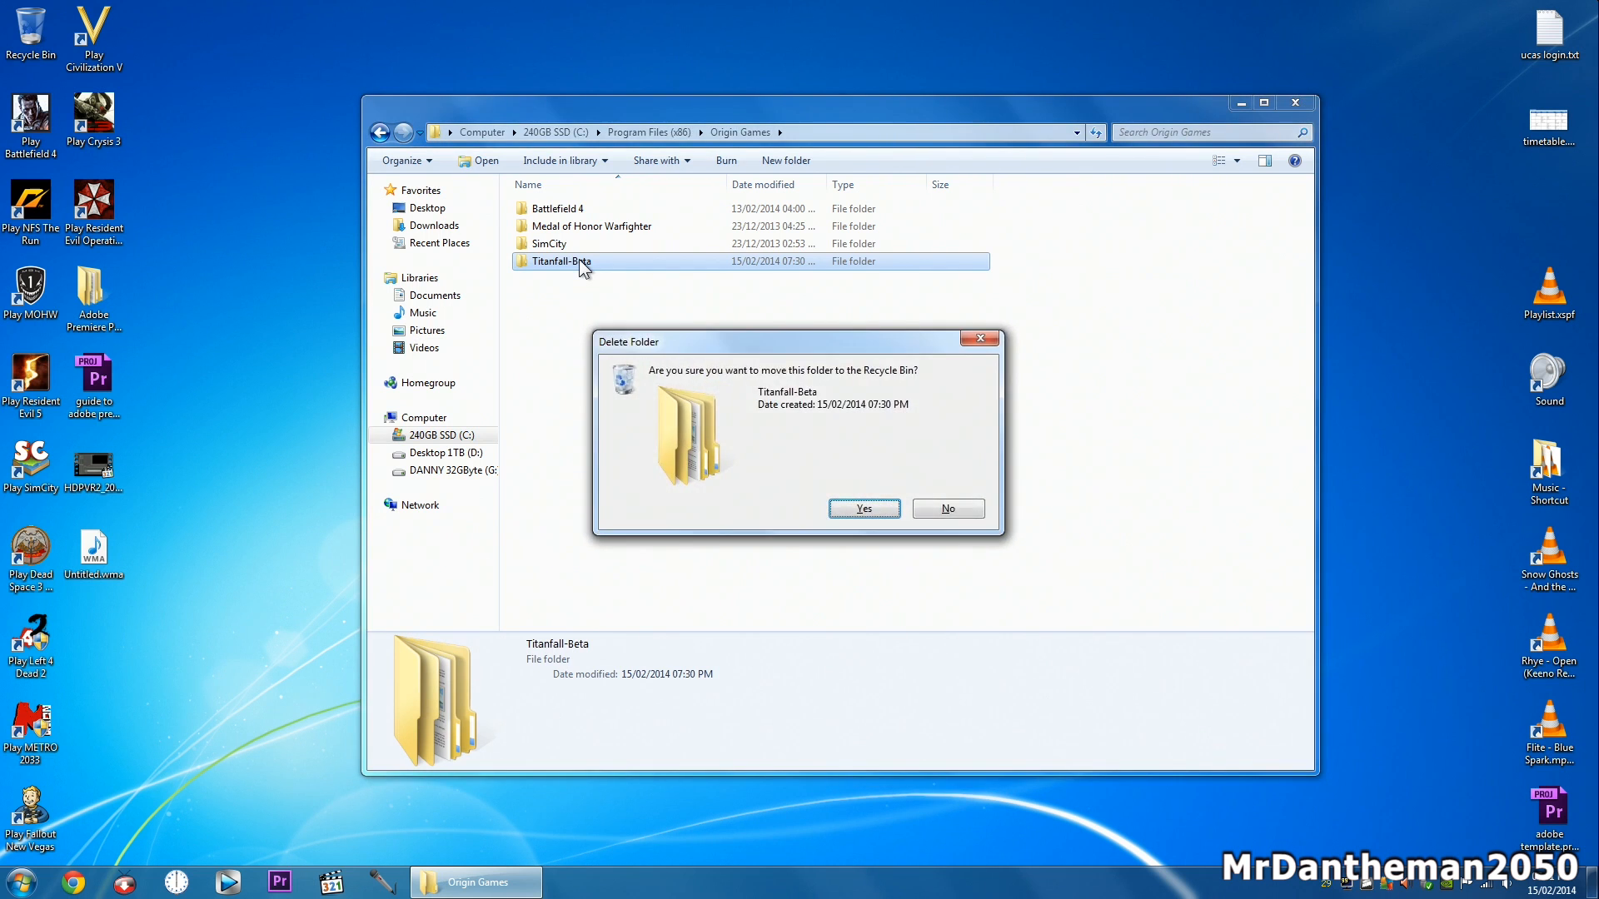
click(863, 508)
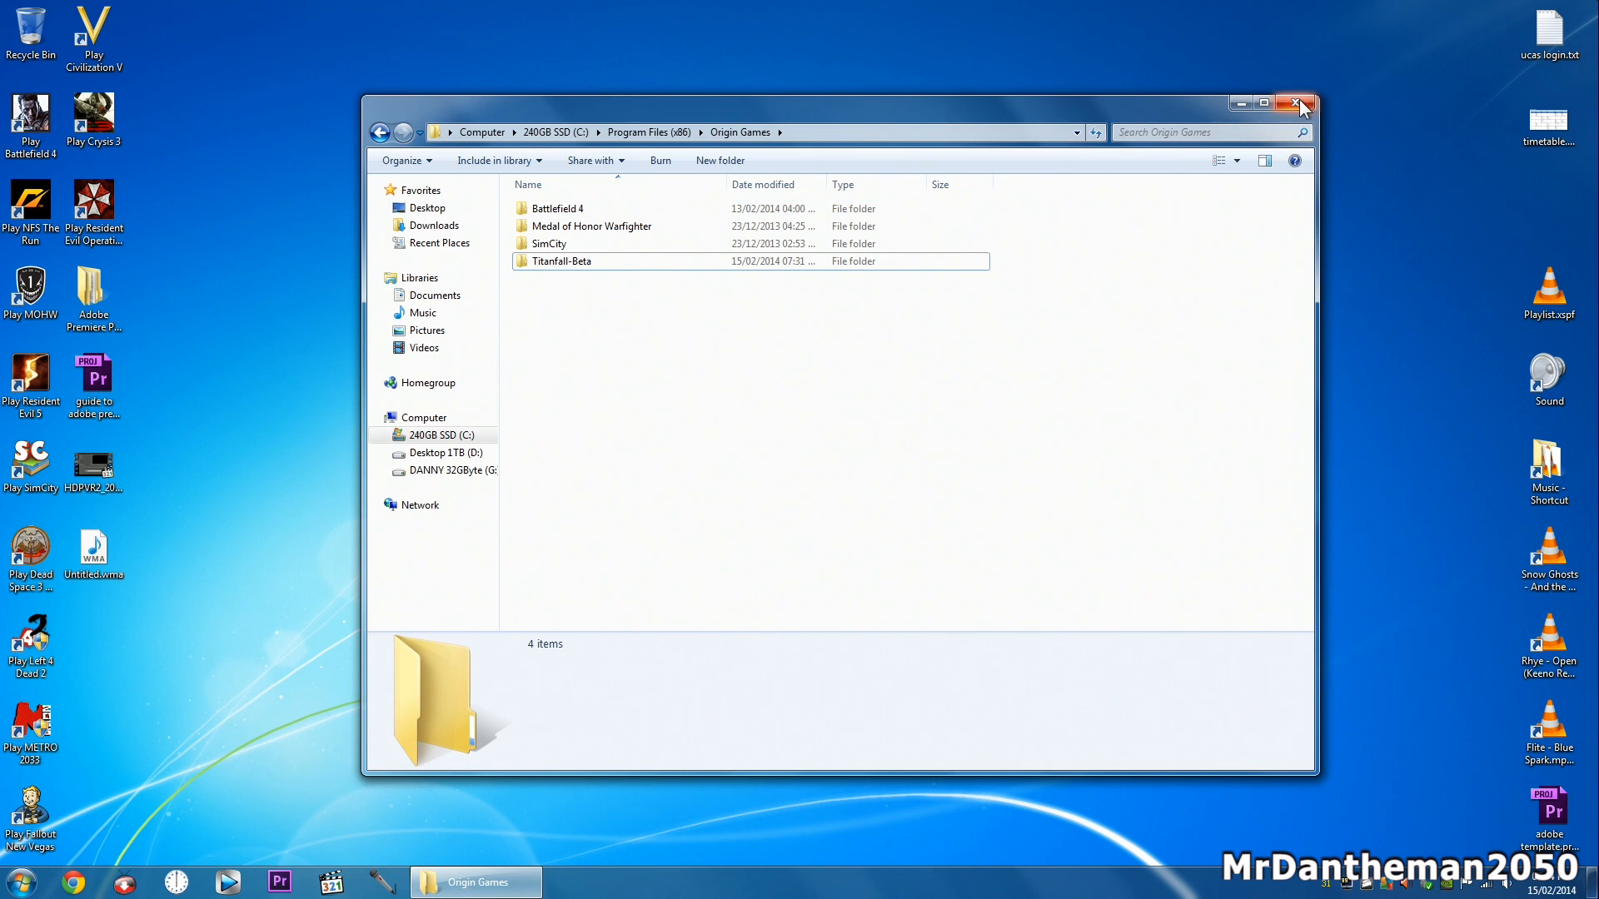
Step: Relaunch Origin and check My Games, where Titanfall shows installing at 0%
click(16, 881)
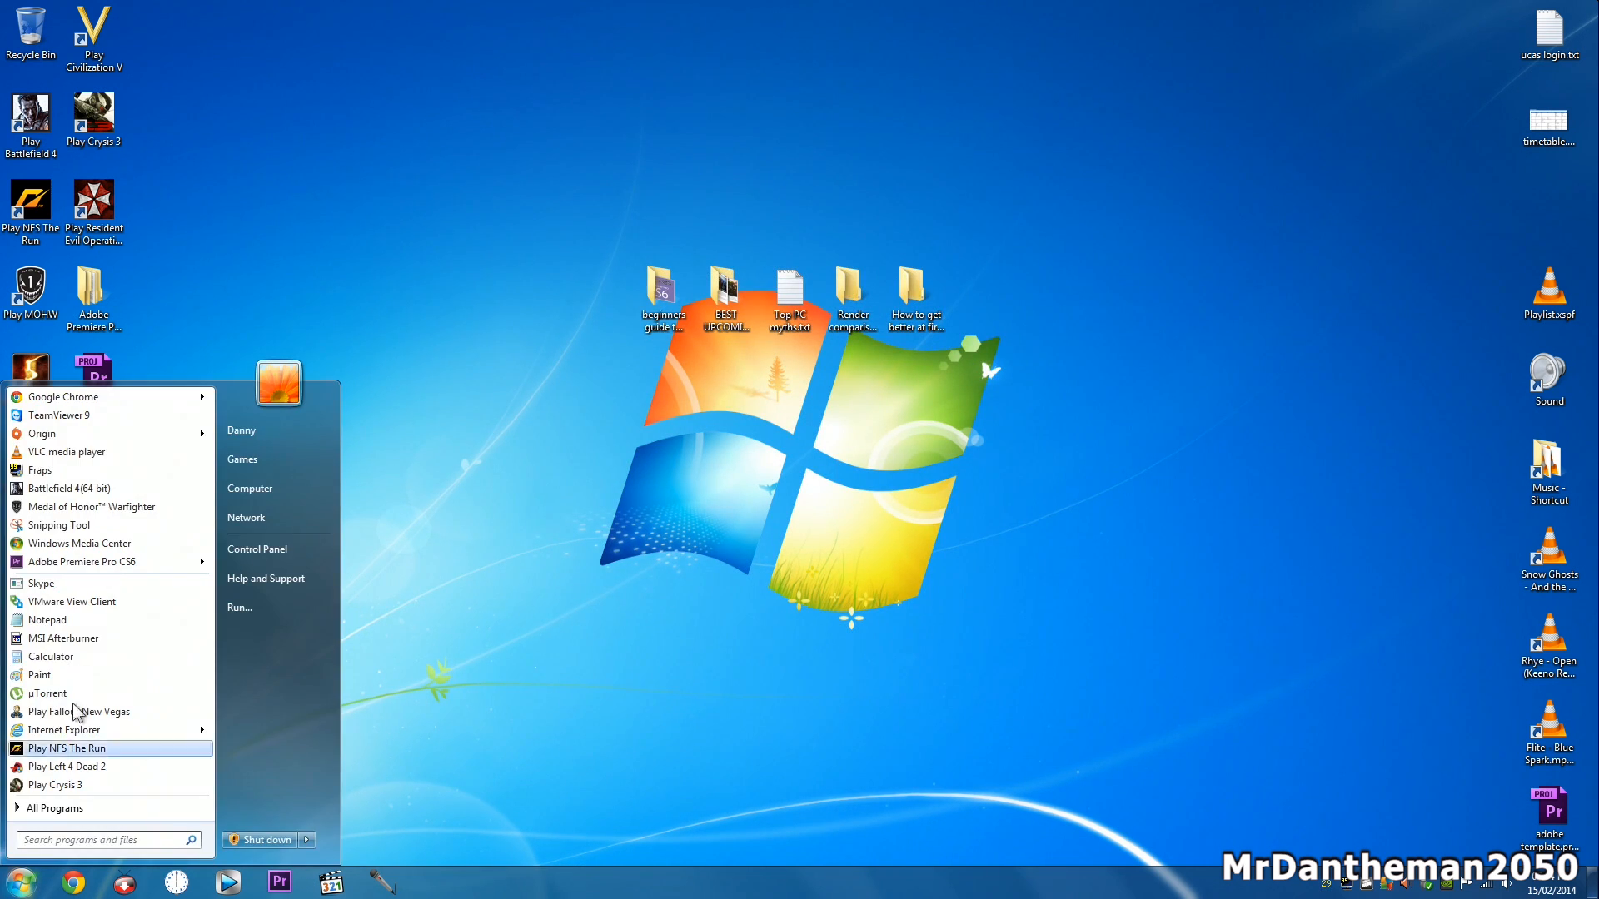
click(714, 525)
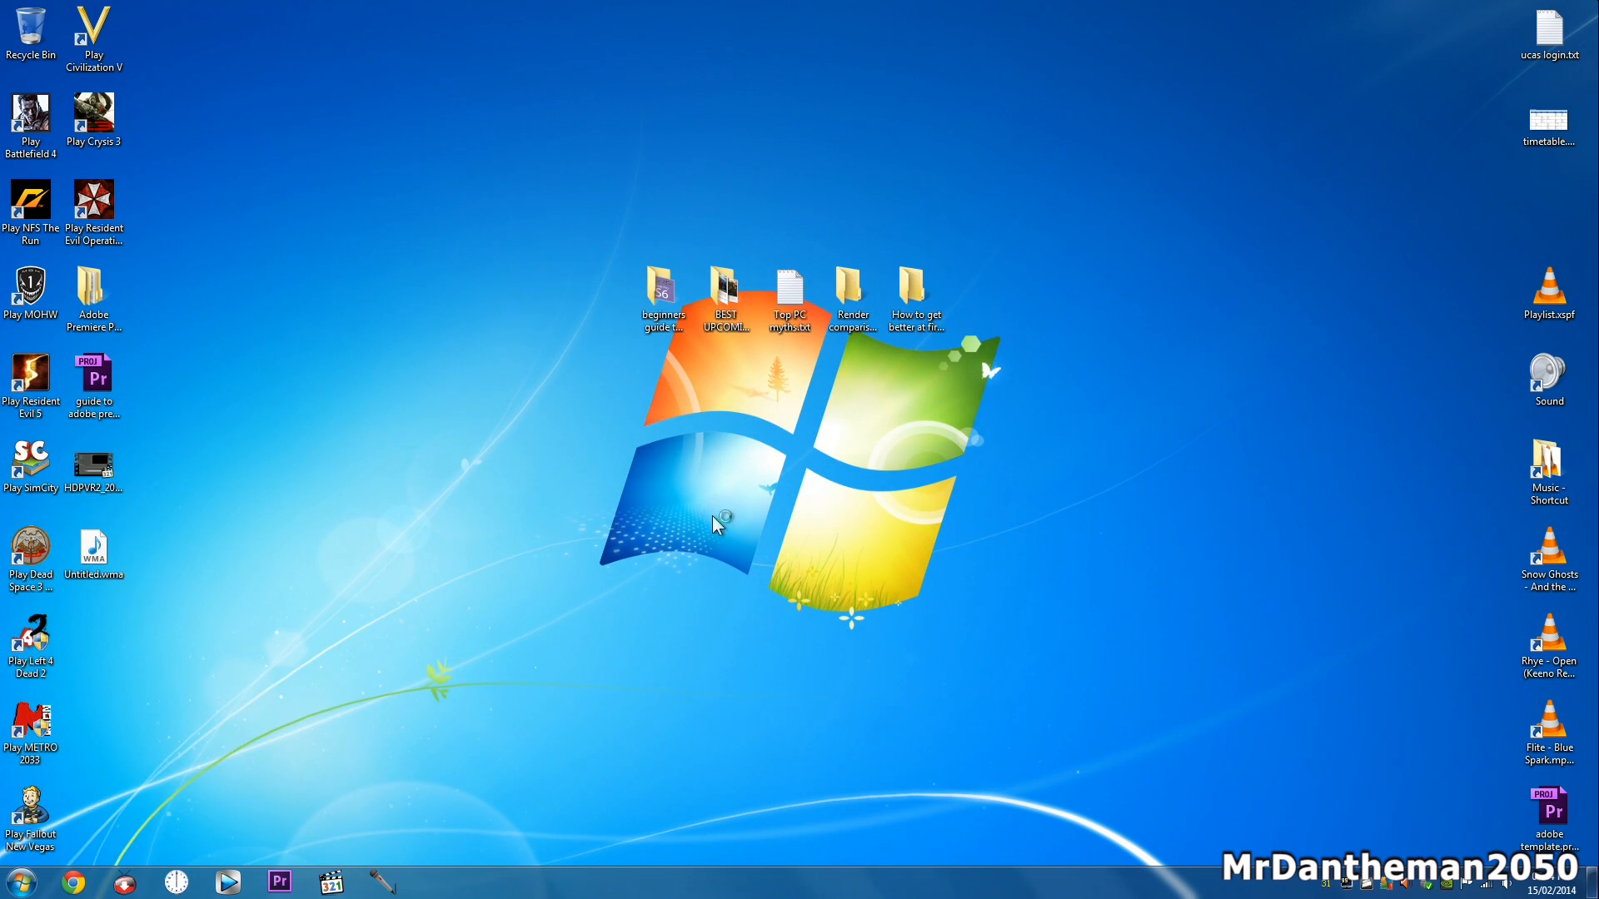
mouse_move(731, 496)
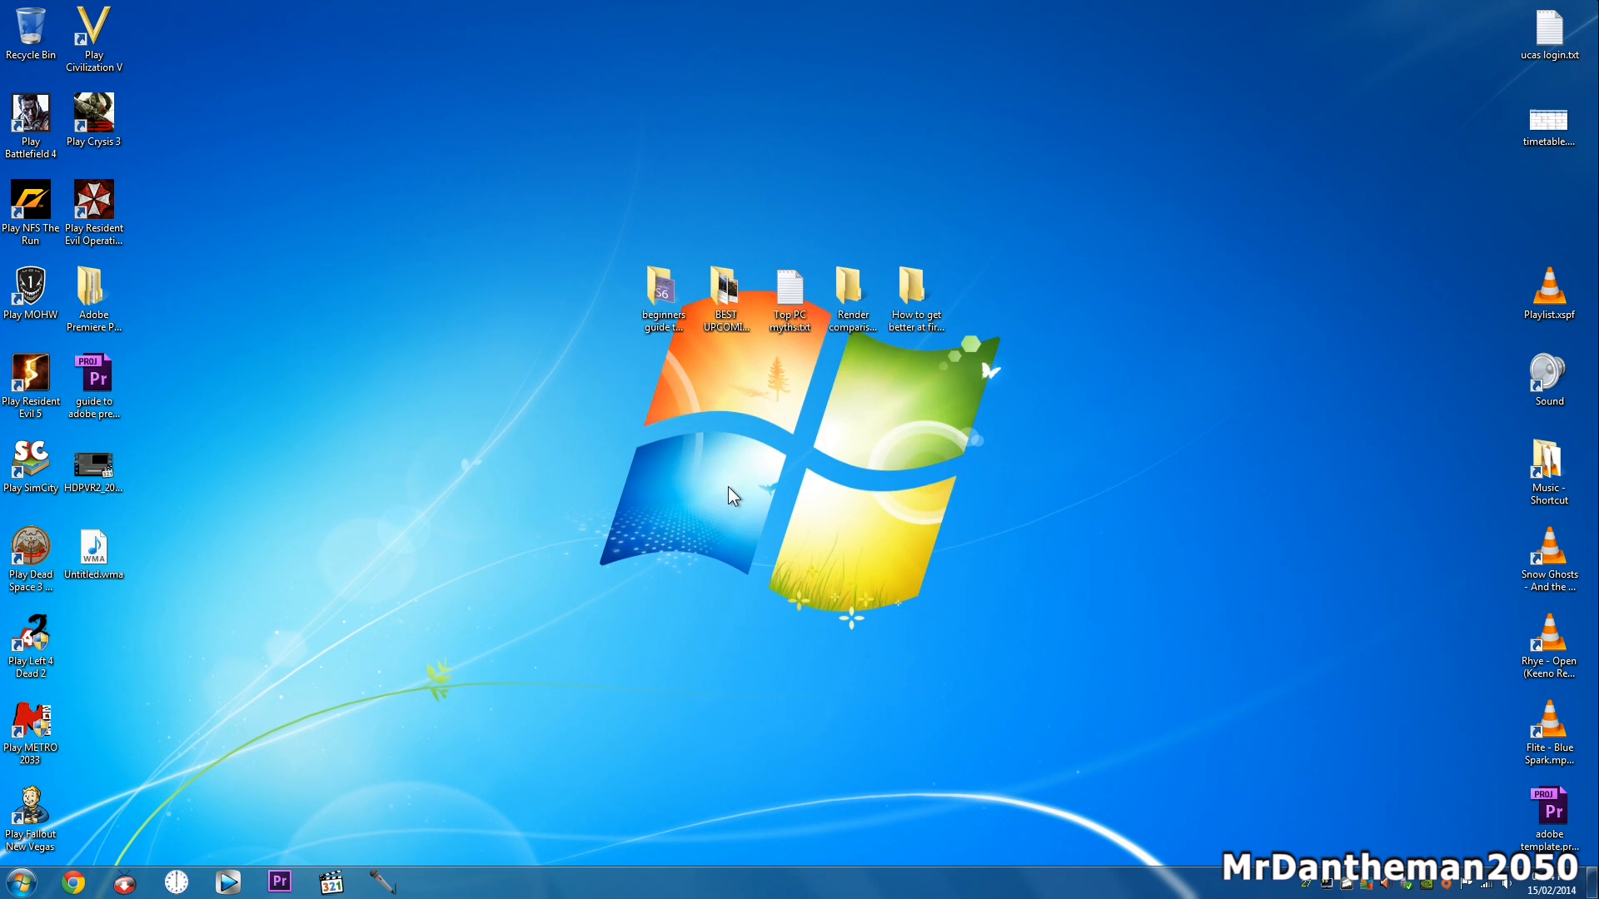
mouse_move(904, 533)
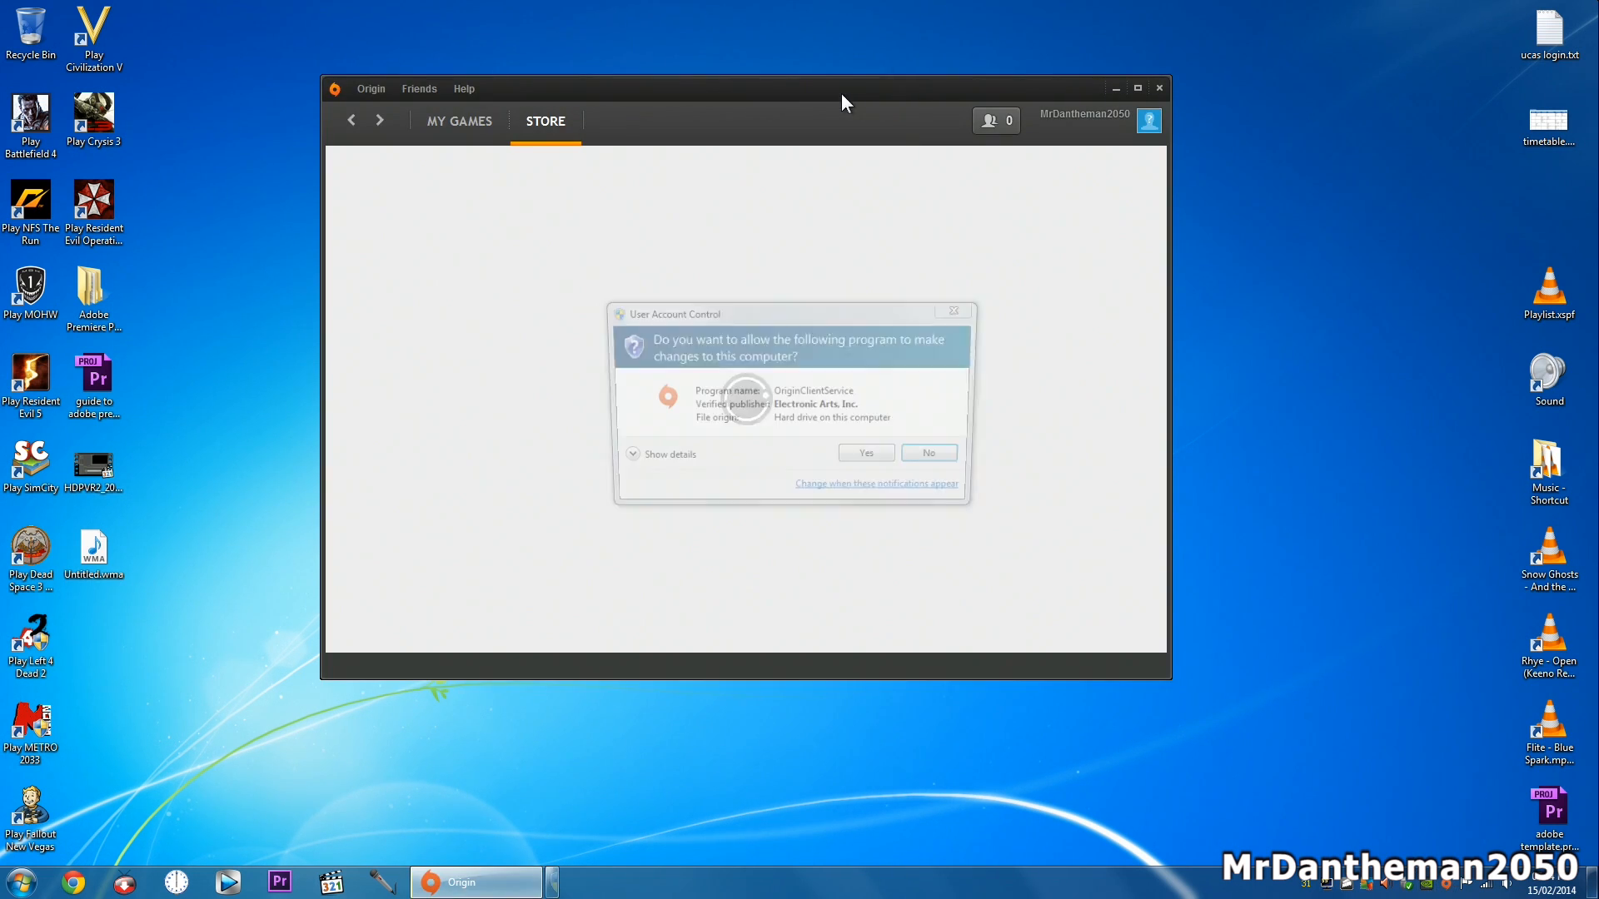
click(865, 452)
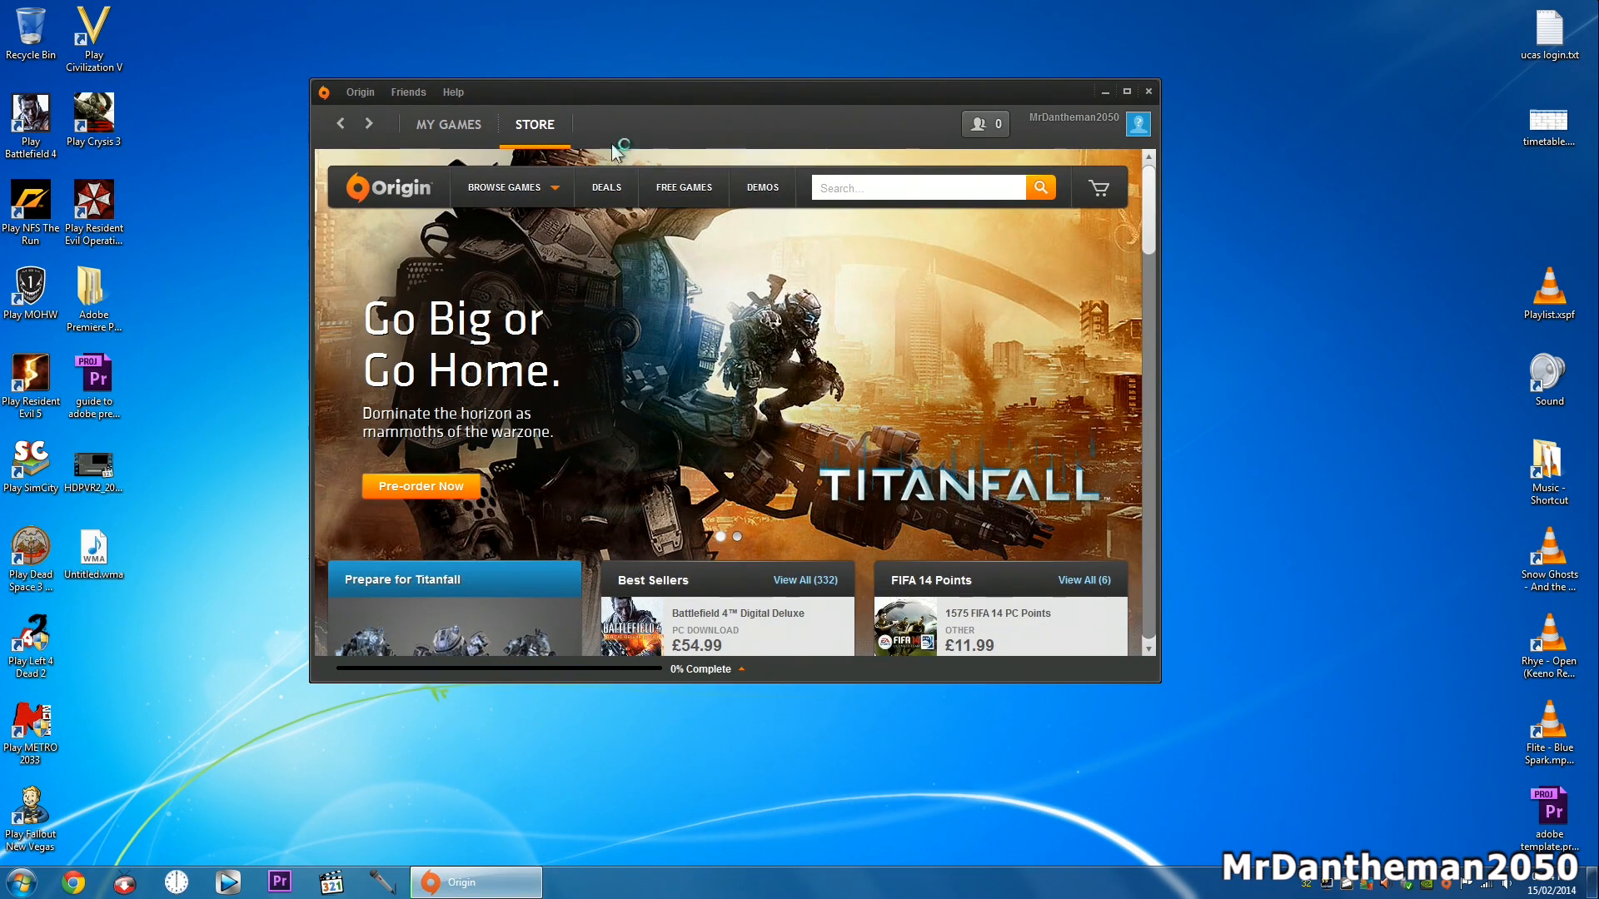
click(446, 125)
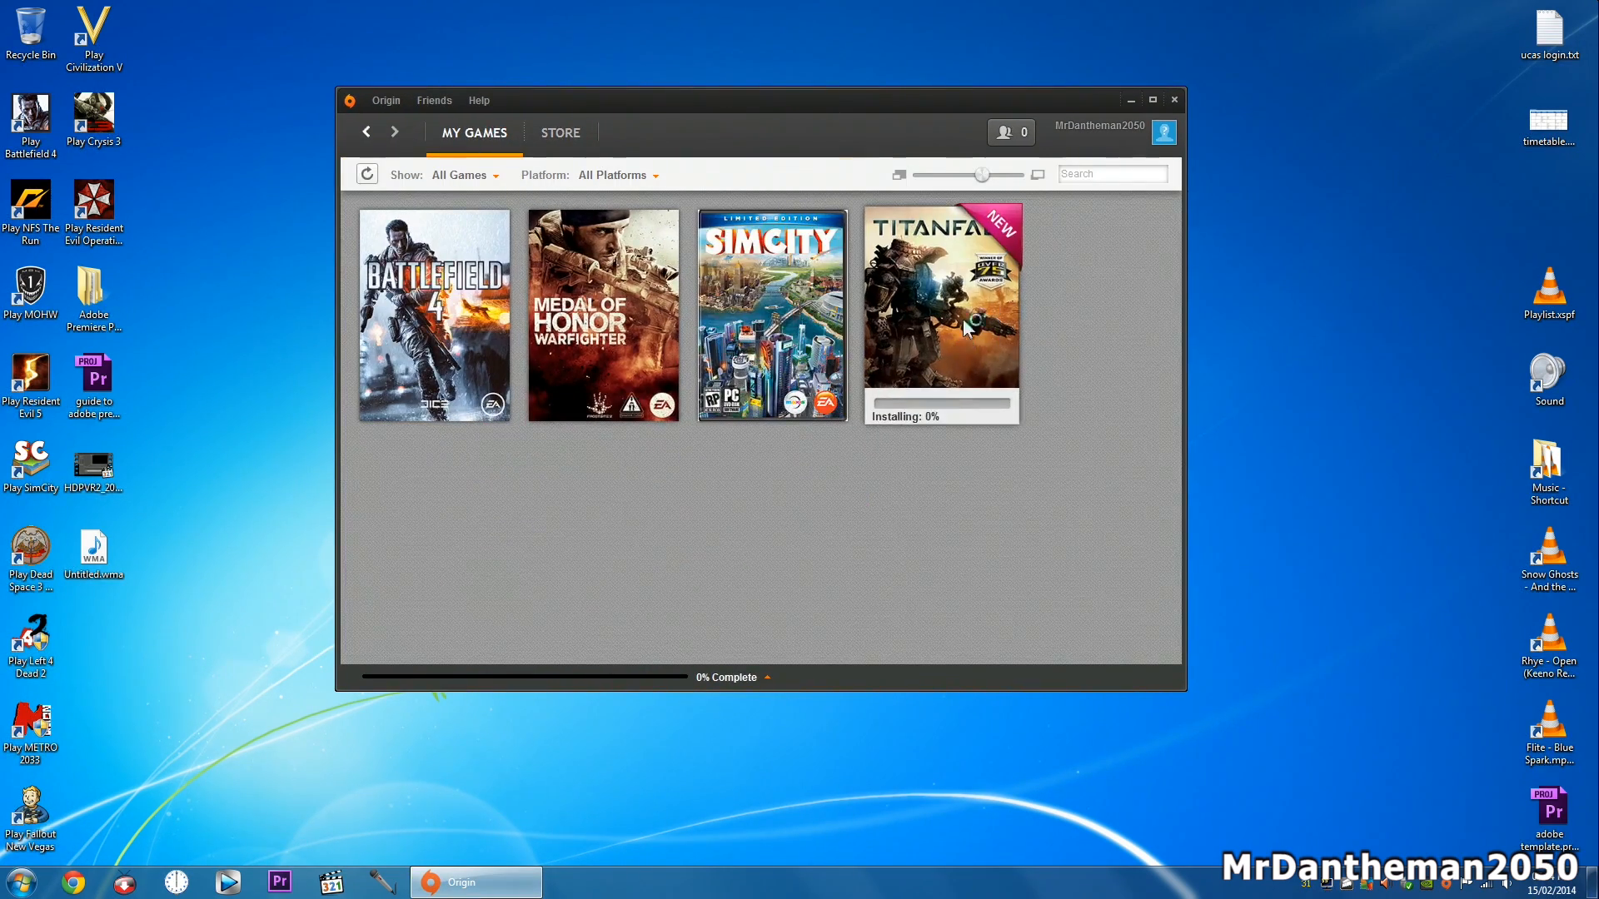